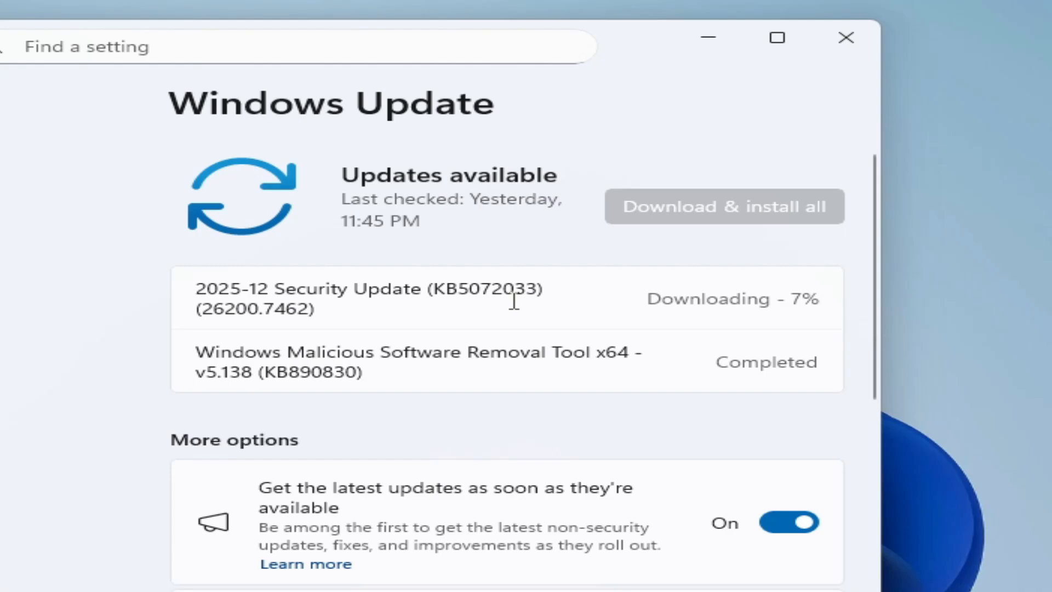
mouse_move(352, 266)
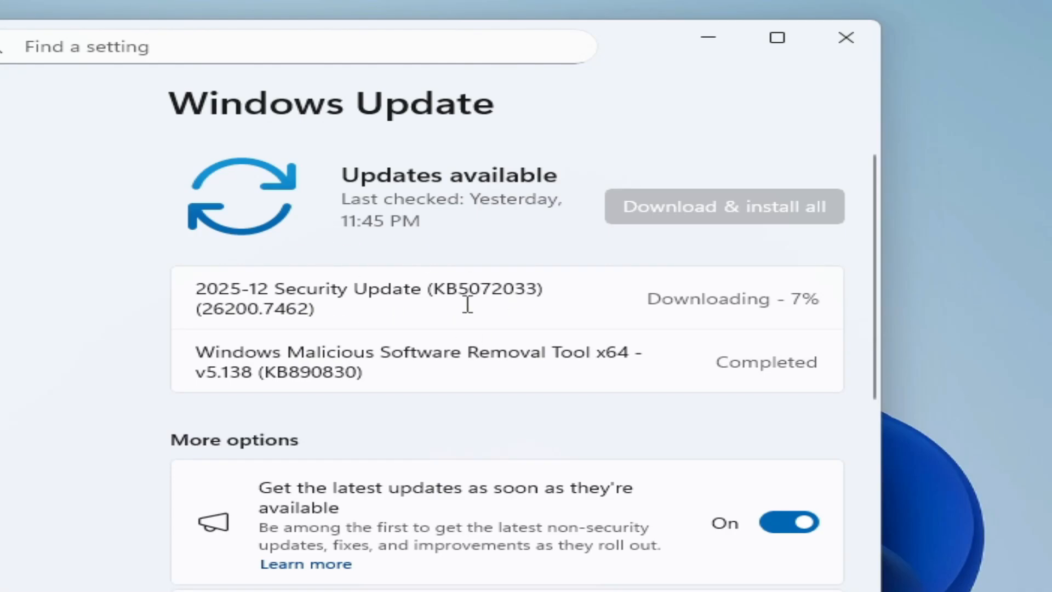
mouse_move(517, 303)
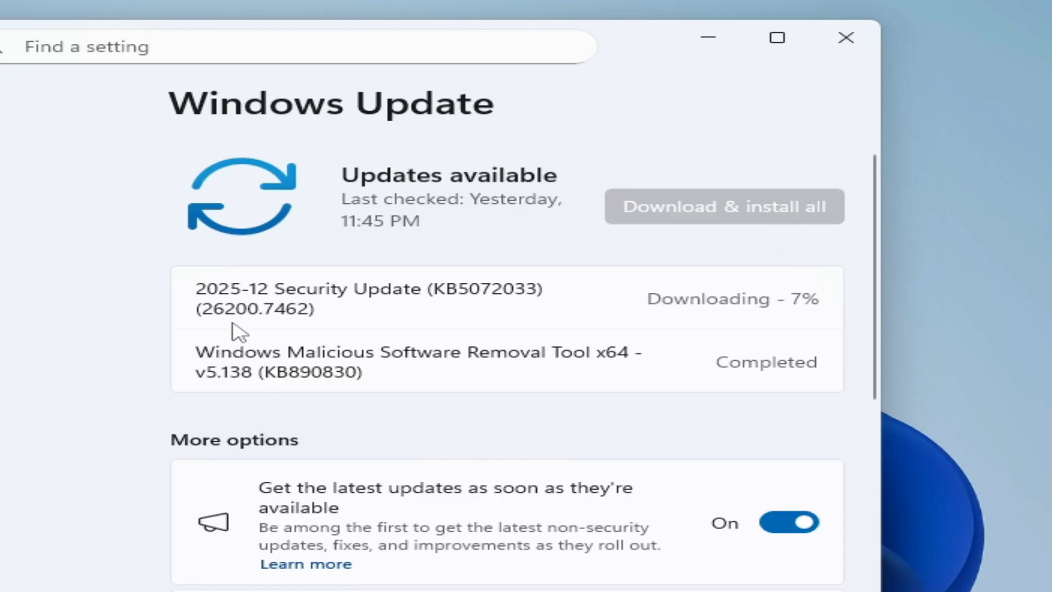
mouse_move(304, 332)
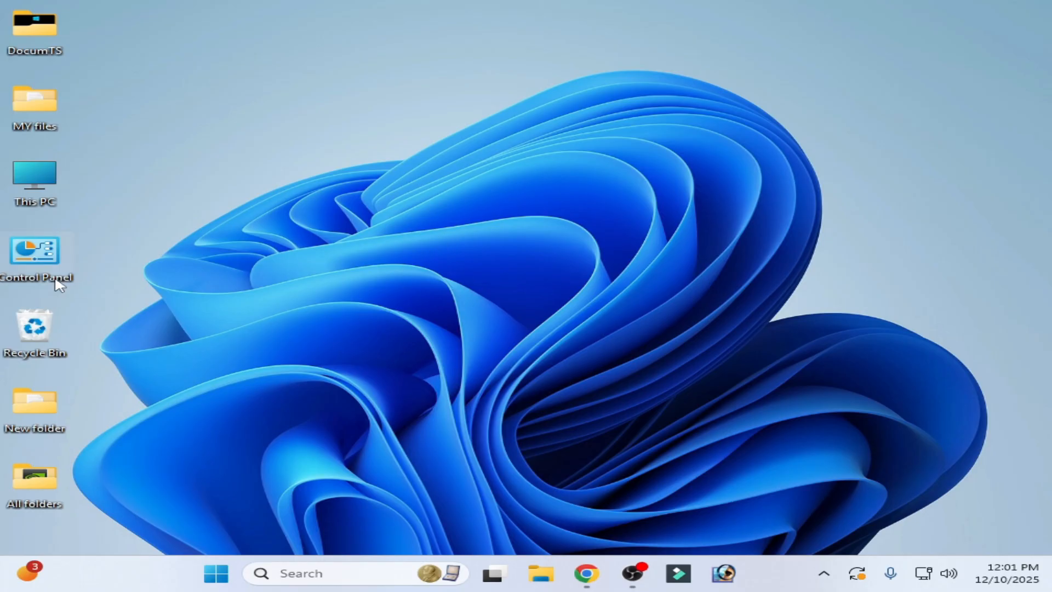
Step: Launch Control Panel and switch its view to Large icons
double_click(35, 252)
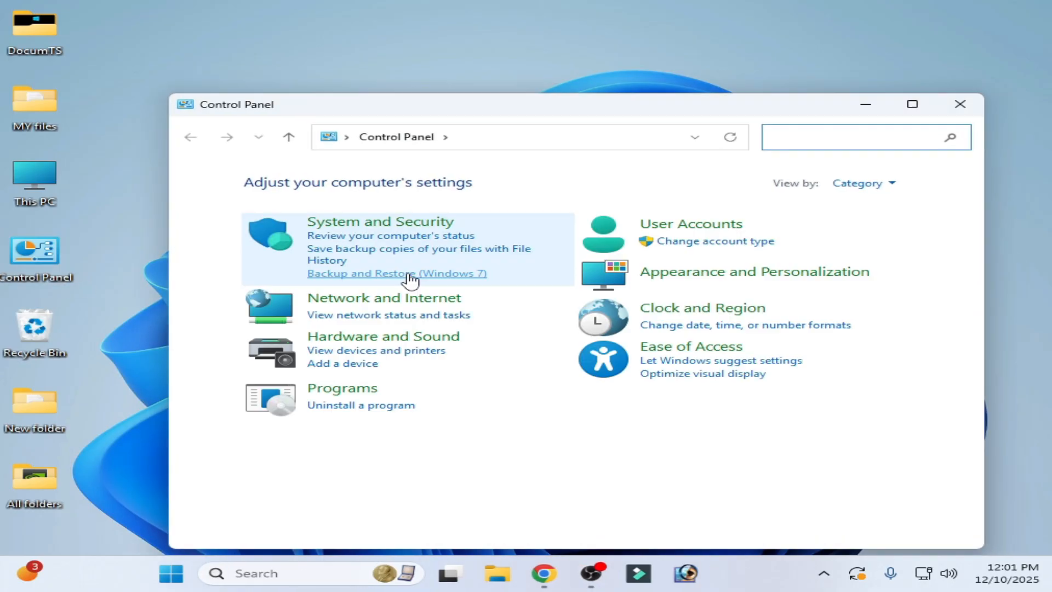
left_click(864, 183)
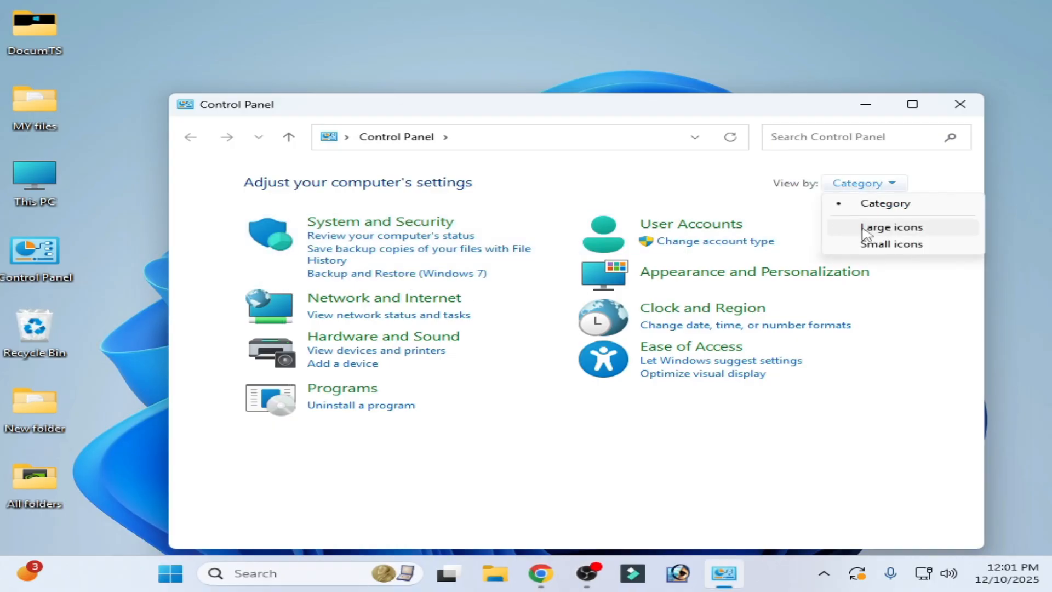
left_click(892, 227)
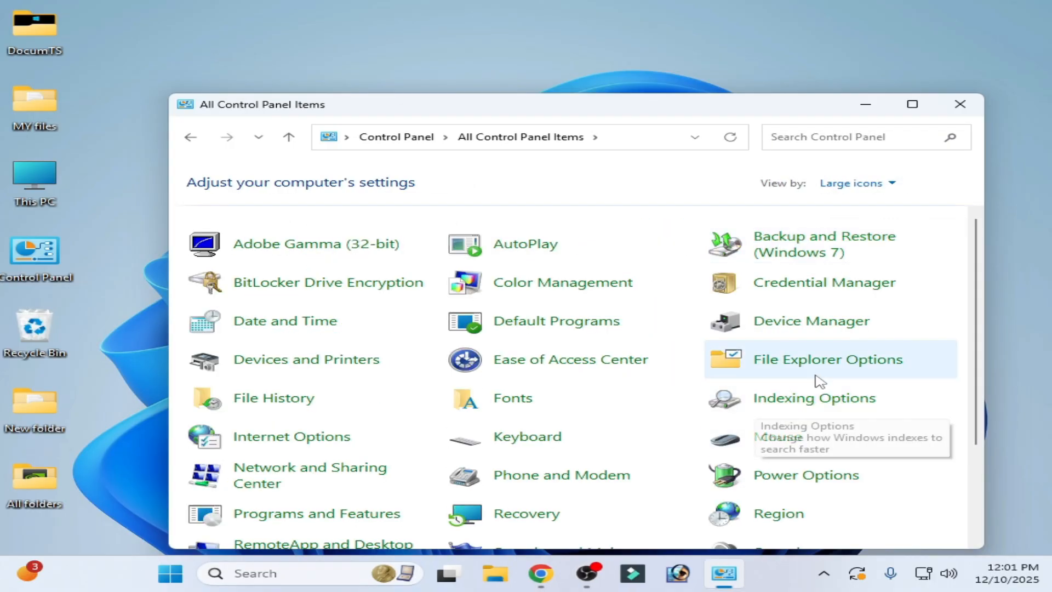
mouse_move(784, 488)
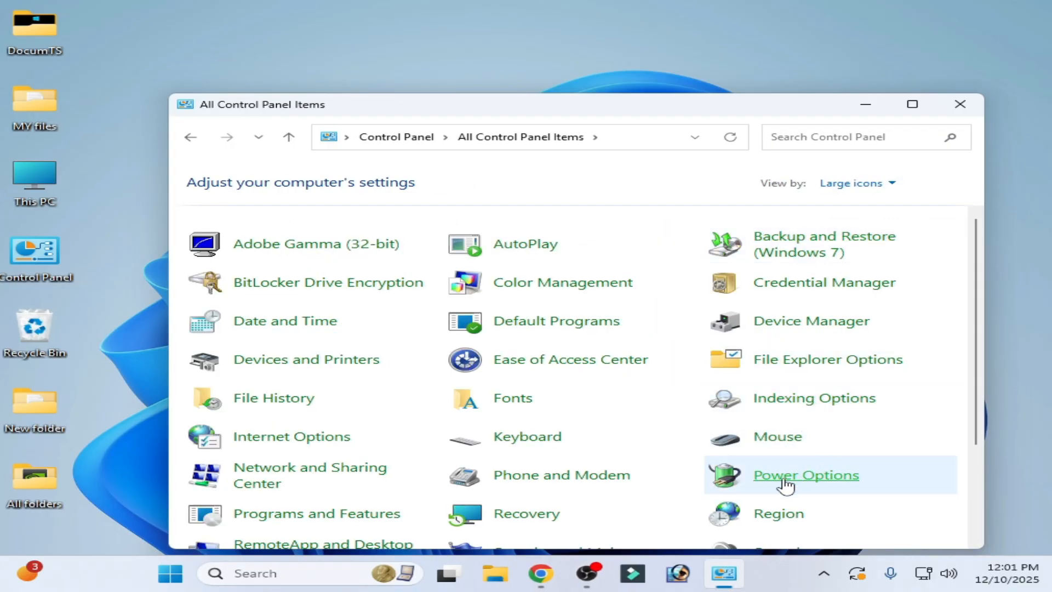
Step: Go into Power Options and edit the Balanced plan's settings
left_click(807, 475)
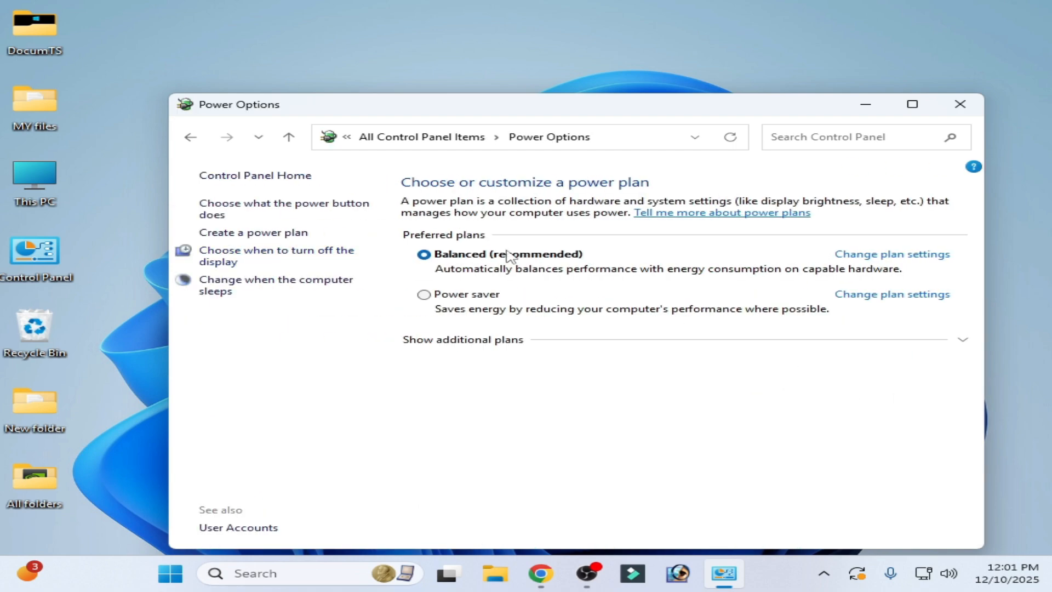
left_click(892, 254)
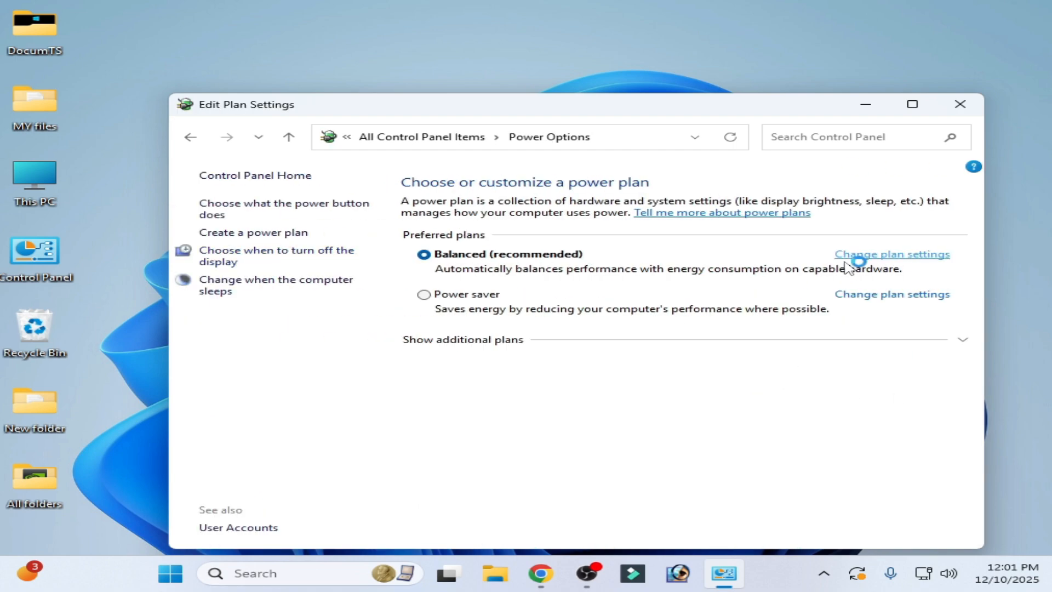
left_click(893, 254)
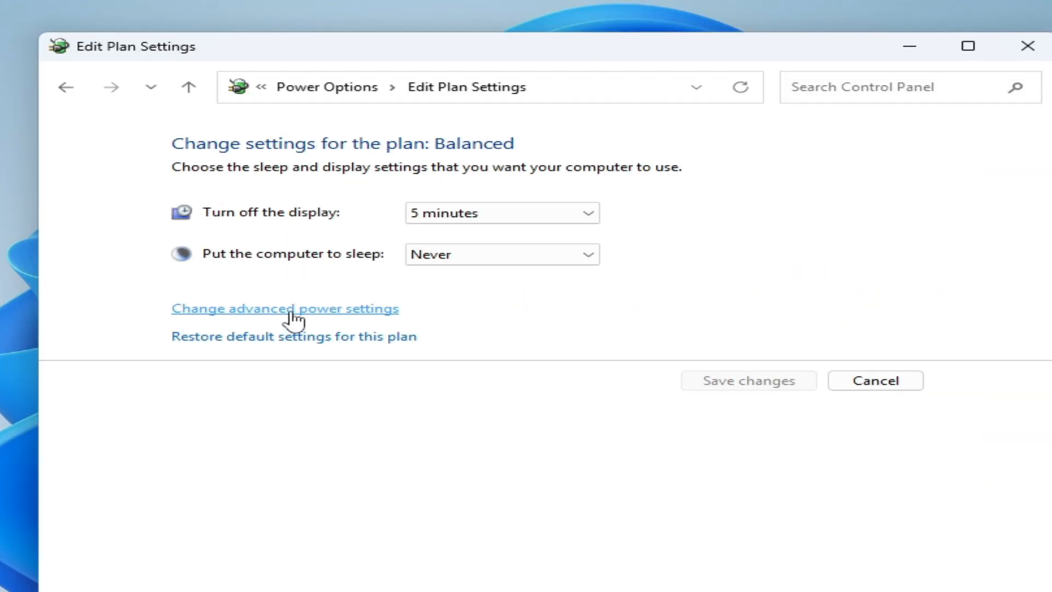
Step: Bring up advanced power settings and reach the Hard disk turn-off time
left_click(283, 309)
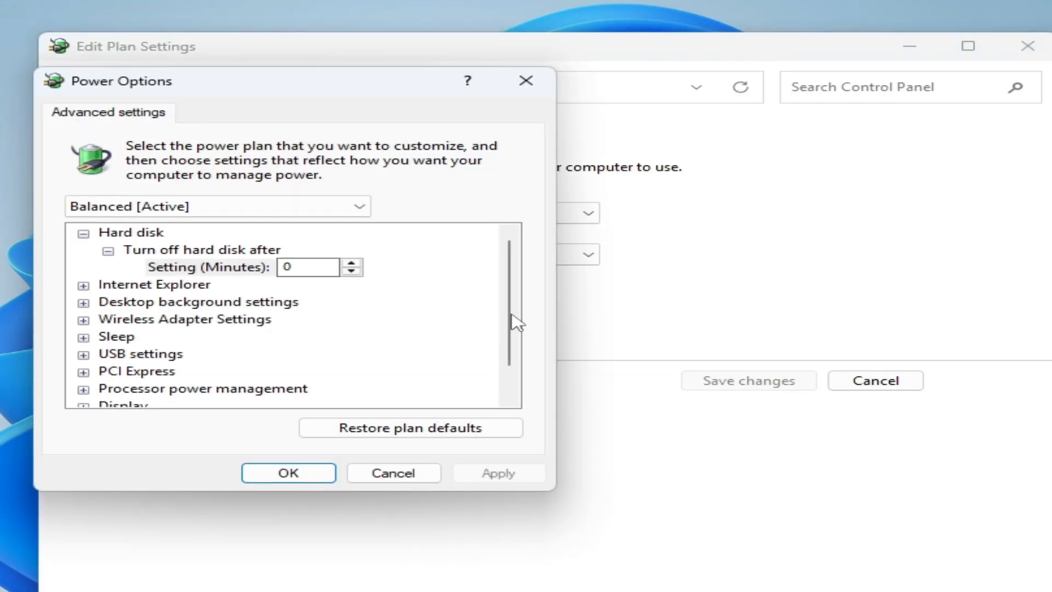
left_click(83, 233)
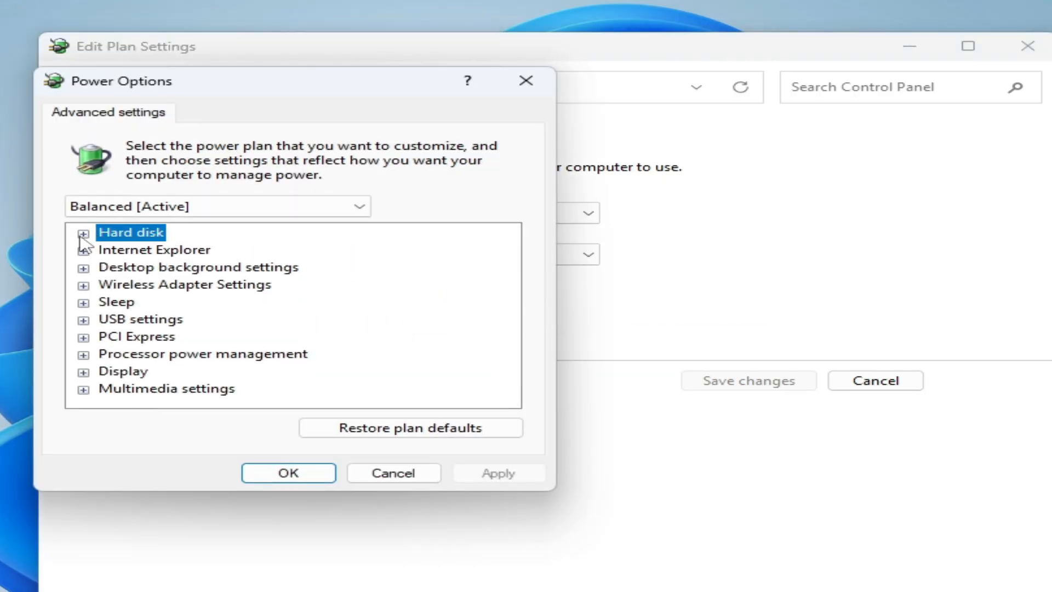
left_click(82, 232)
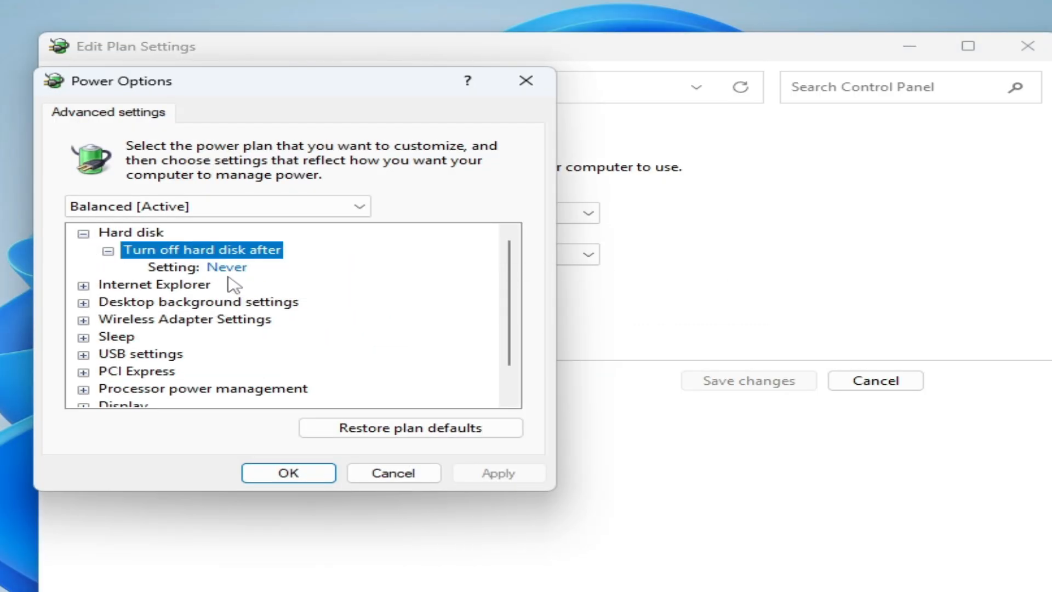
left_click(226, 266)
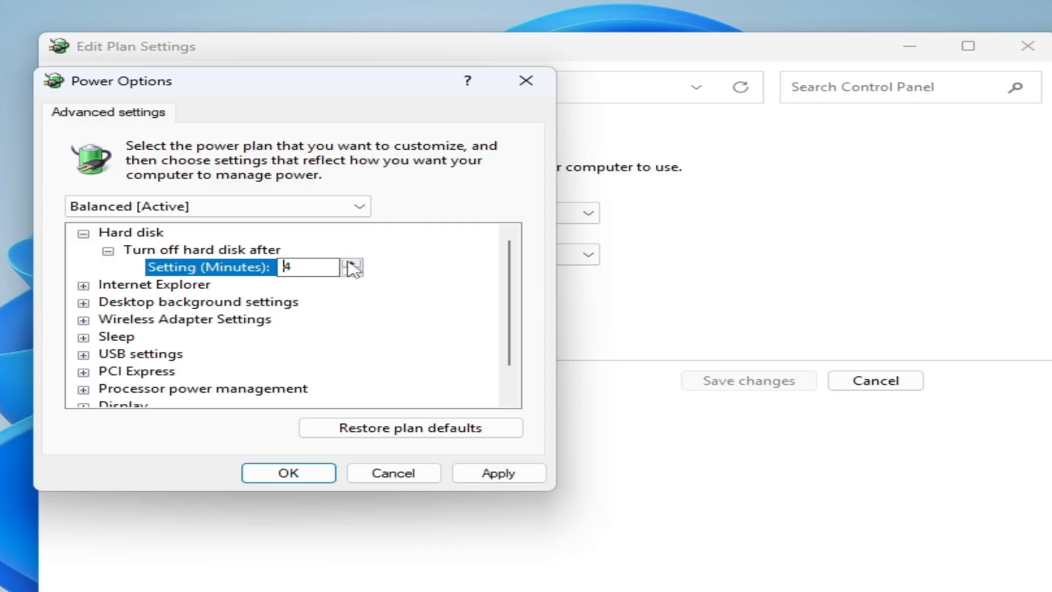
Step: Lower the hard disk turn-off time to Never and commit it
left_click(350, 263)
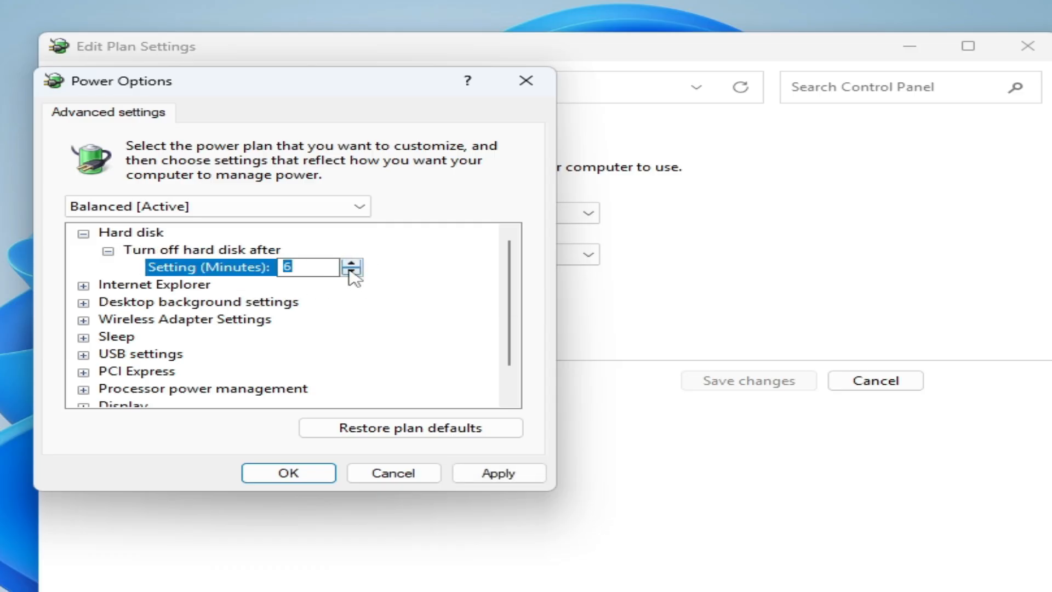
left_click(351, 271)
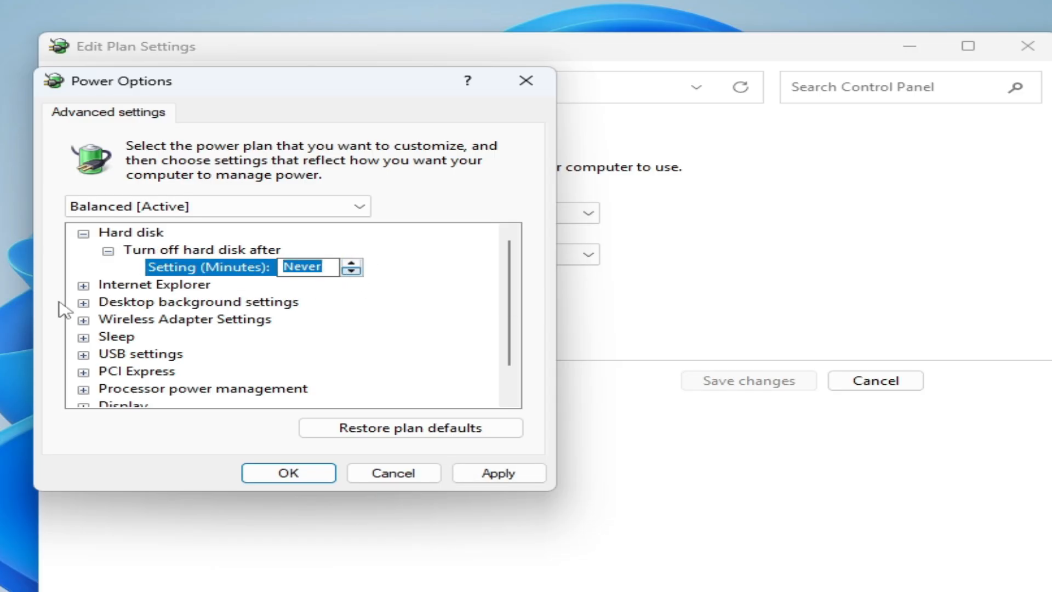
left_click(117, 336)
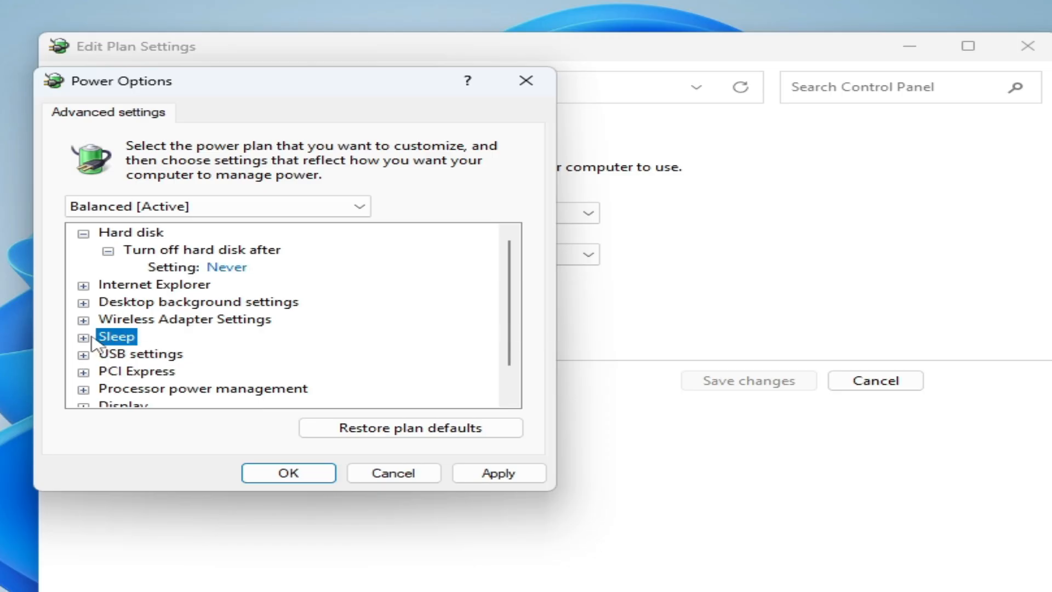
left_click(83, 337)
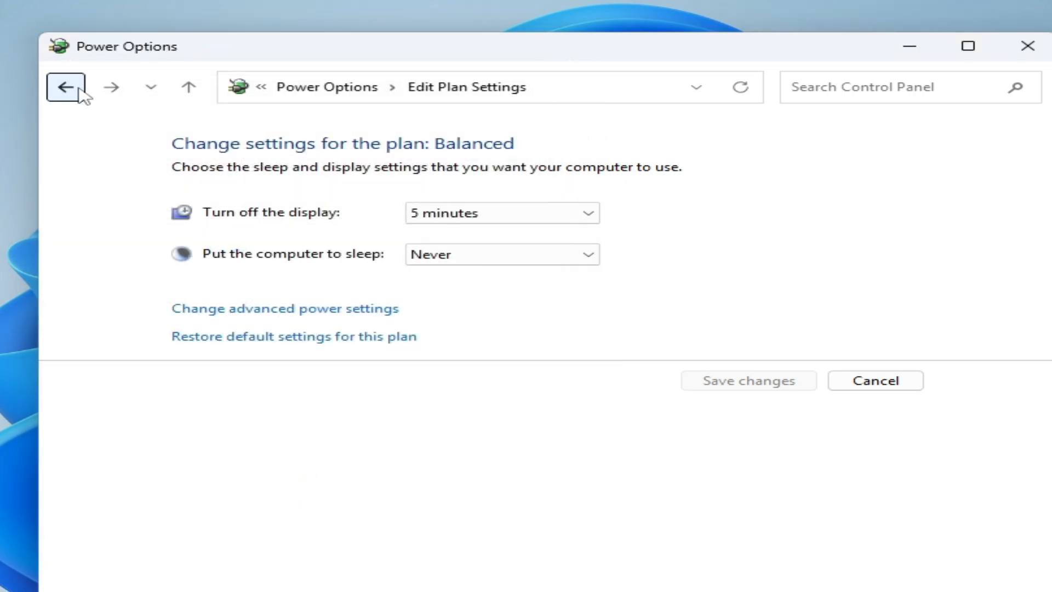
Step: Return to the power plan list and close the Power Options window
left_click(63, 88)
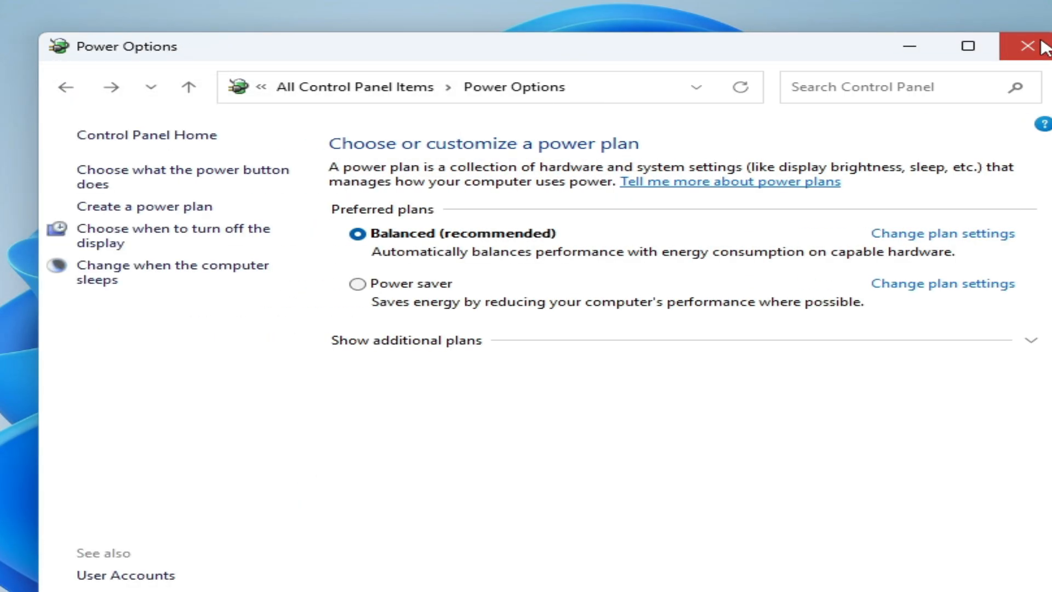
left_click(1024, 46)
type("settings")
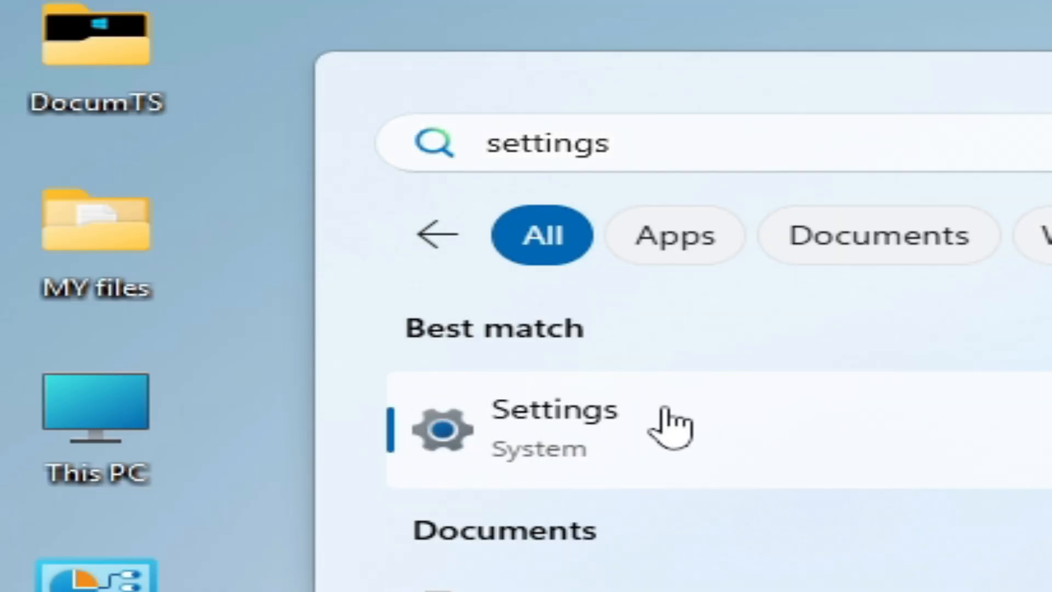
Step: View Windows Update in Settings showing the security update pending restart, then close Settings
left_click(550, 426)
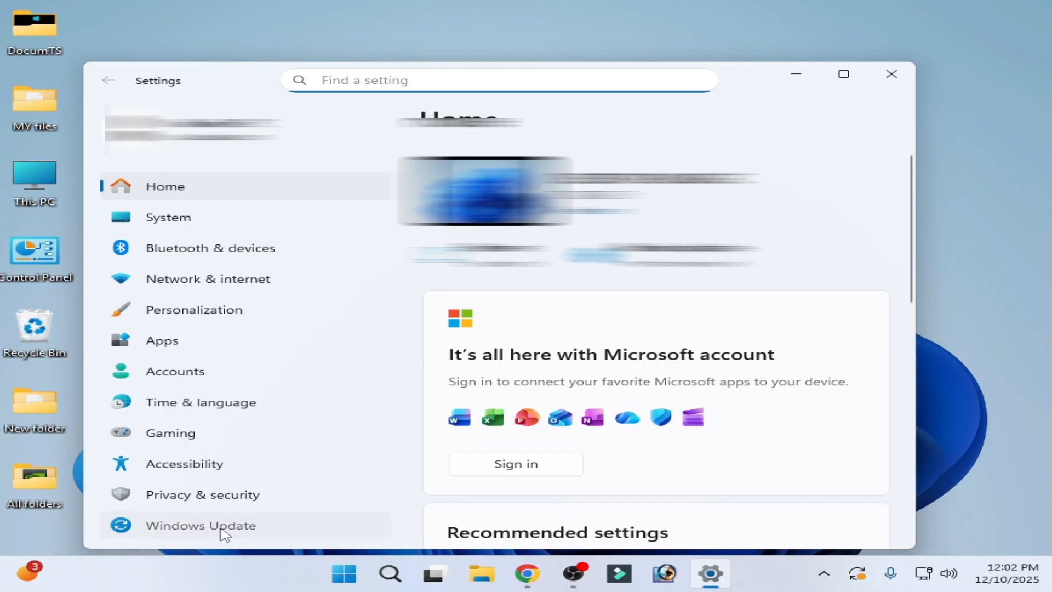
left_click(195, 525)
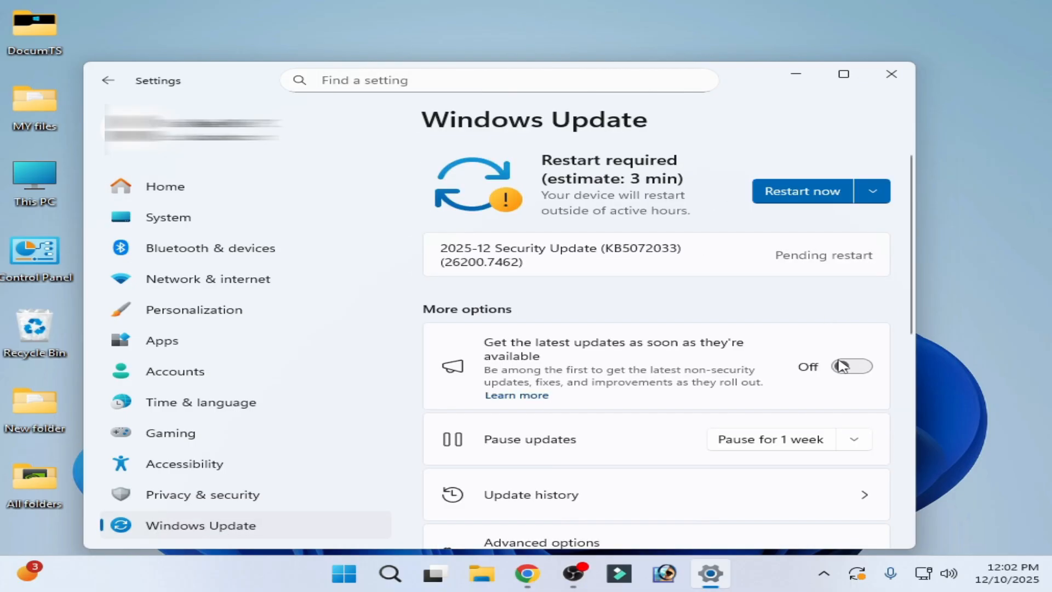
mouse_move(833, 350)
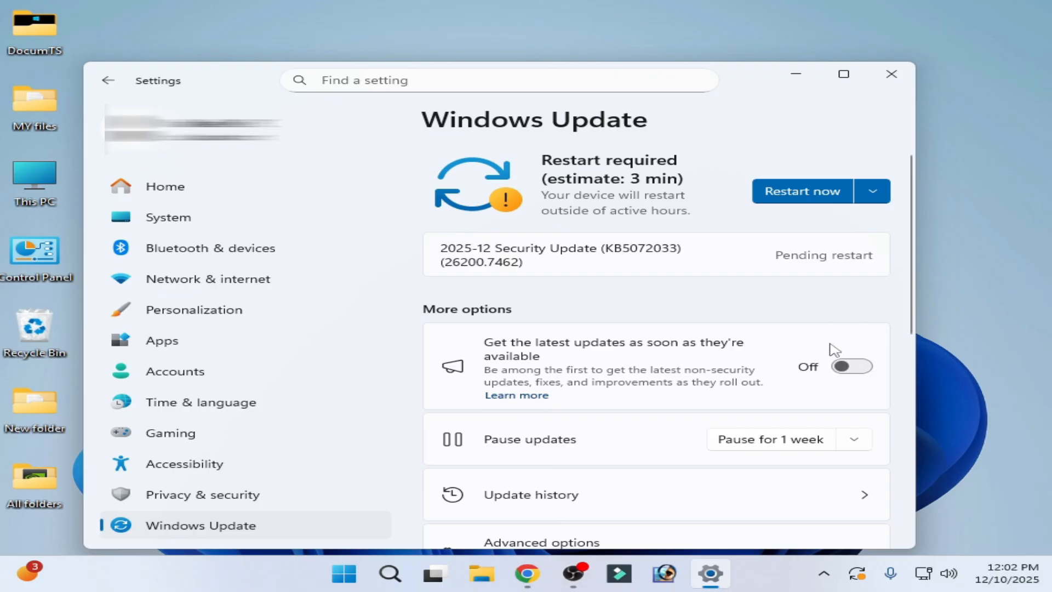
left_click(890, 75)
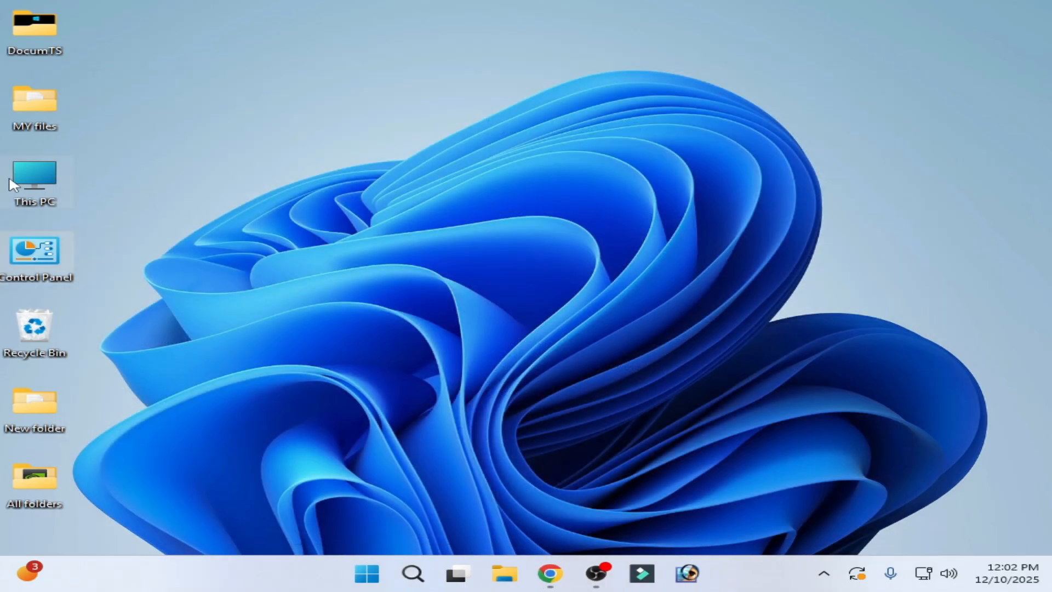
Step: Browse to C:\Windows and select the SoftwareDistribution folder
double_click(34, 175)
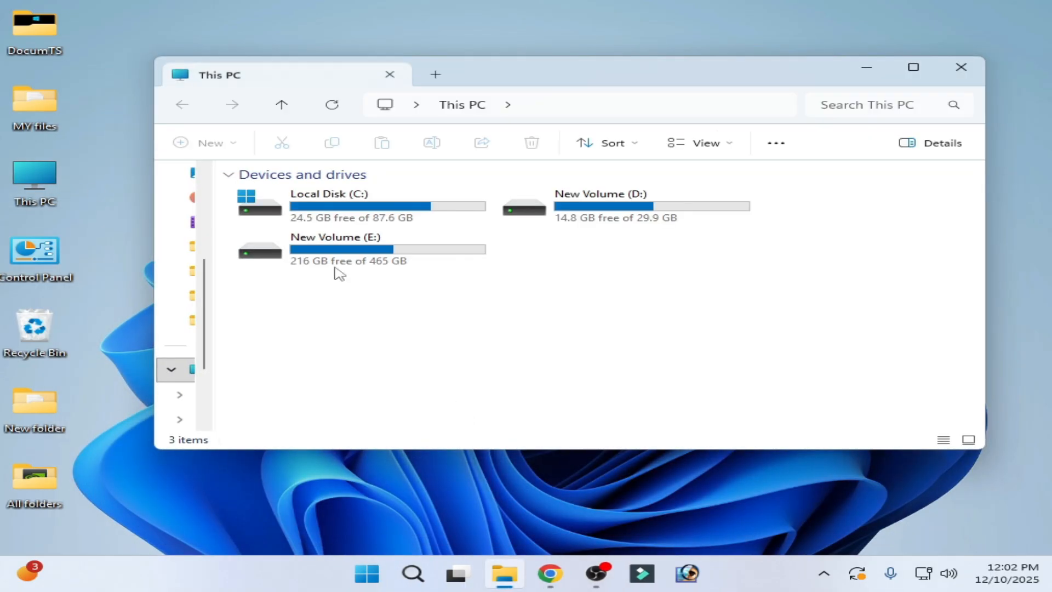
double_click(329, 194)
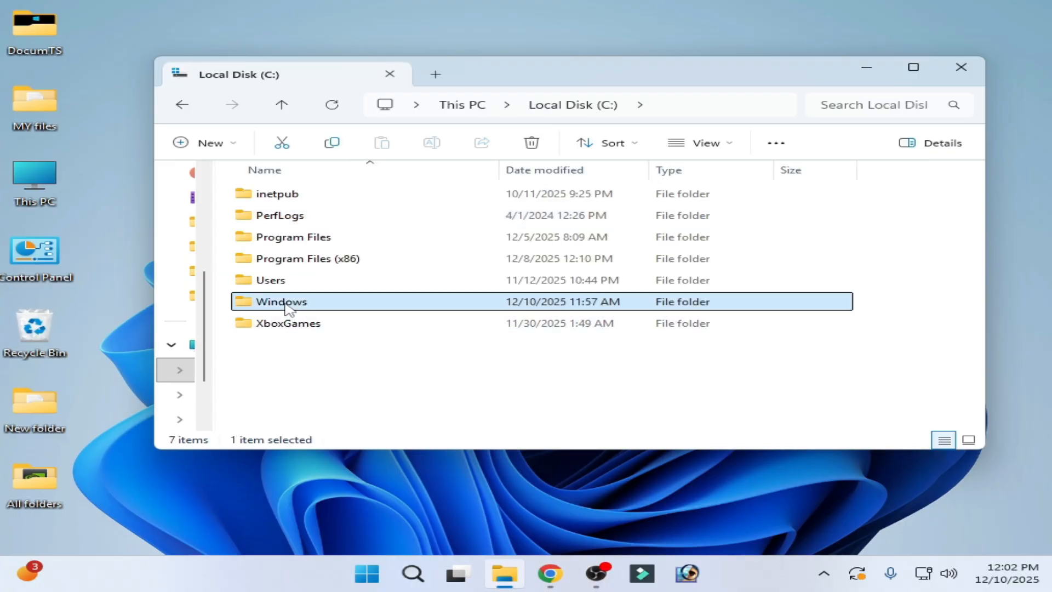
double_click(281, 302)
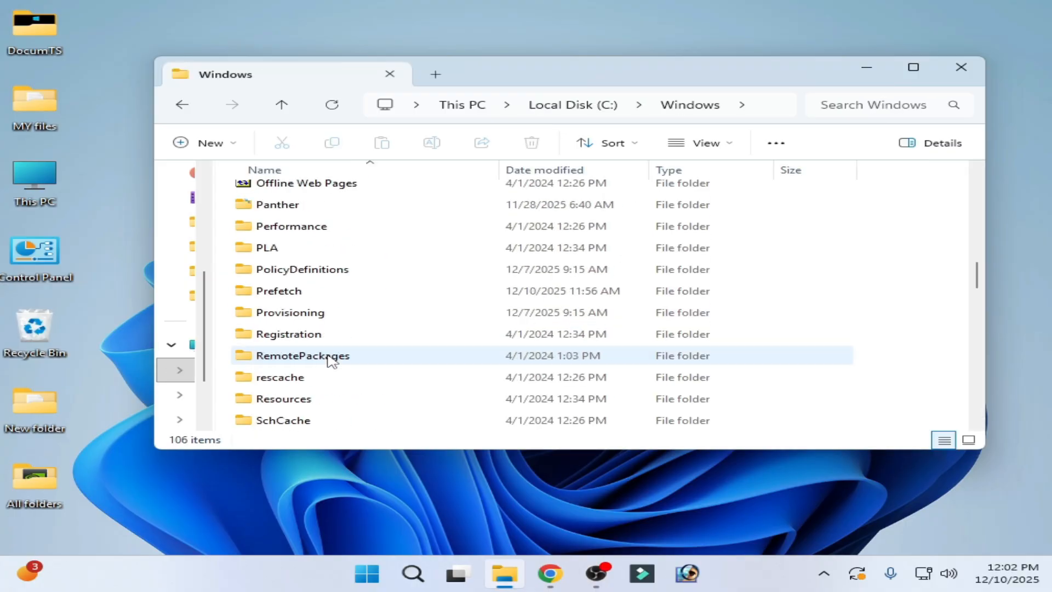
scroll("down", 3)
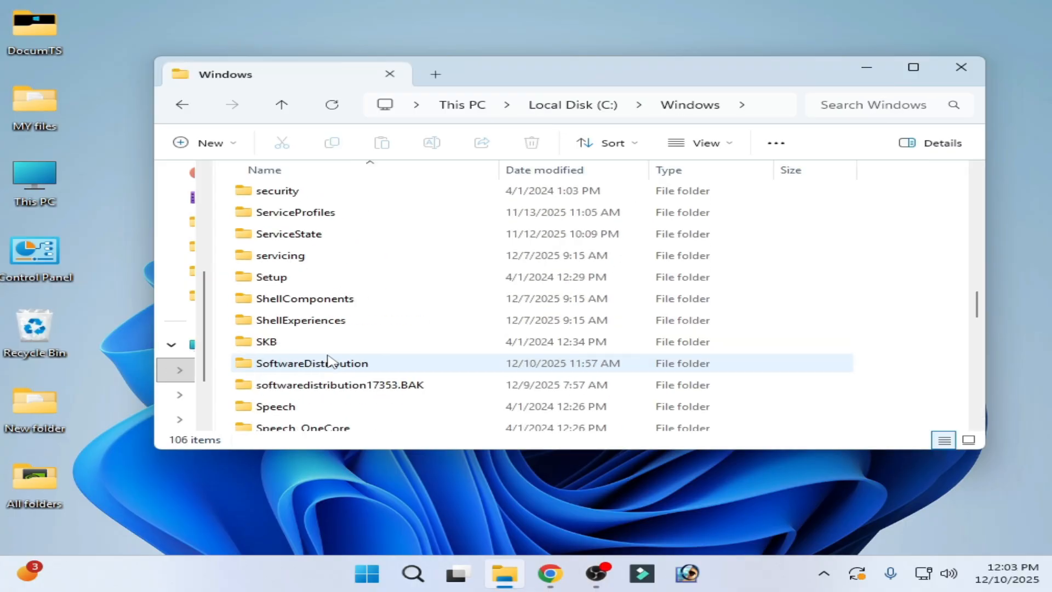
left_click(312, 363)
type("ser")
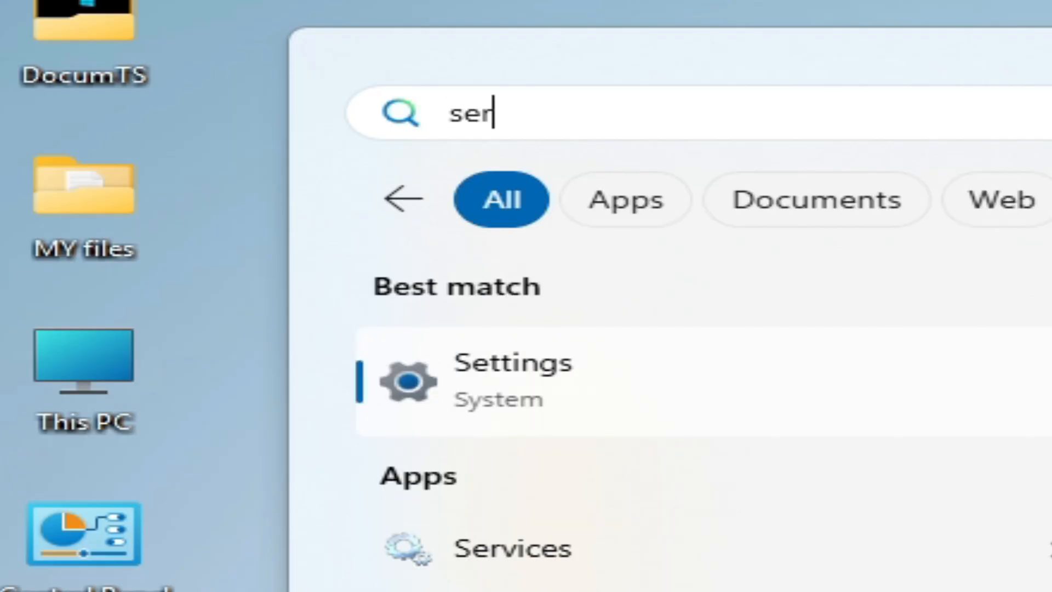
Step: Search for 'services' in Start and launch the Services app
type("vices")
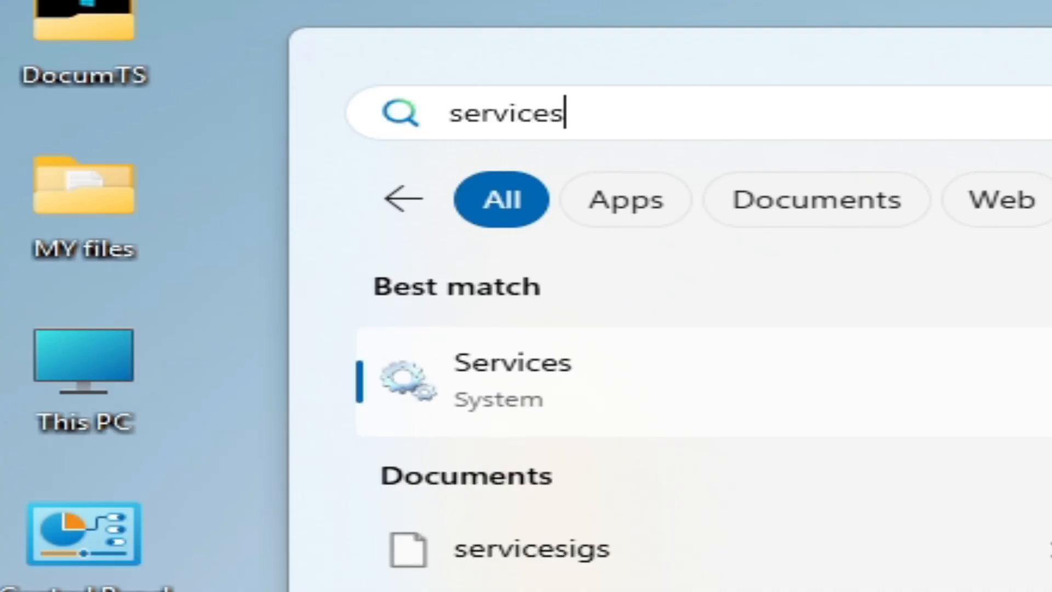
mouse_move(530, 403)
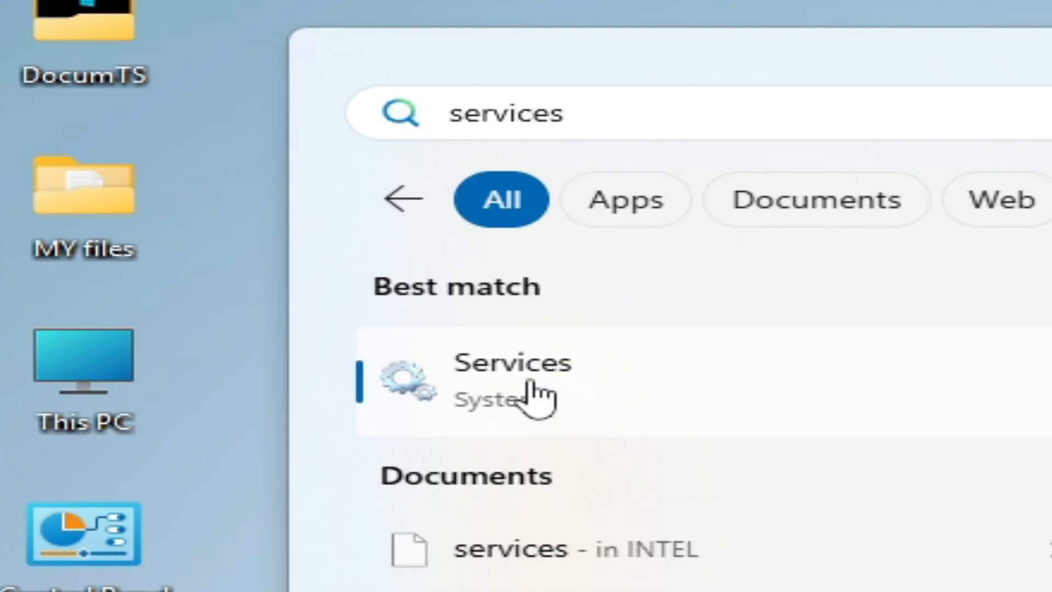
left_click(513, 365)
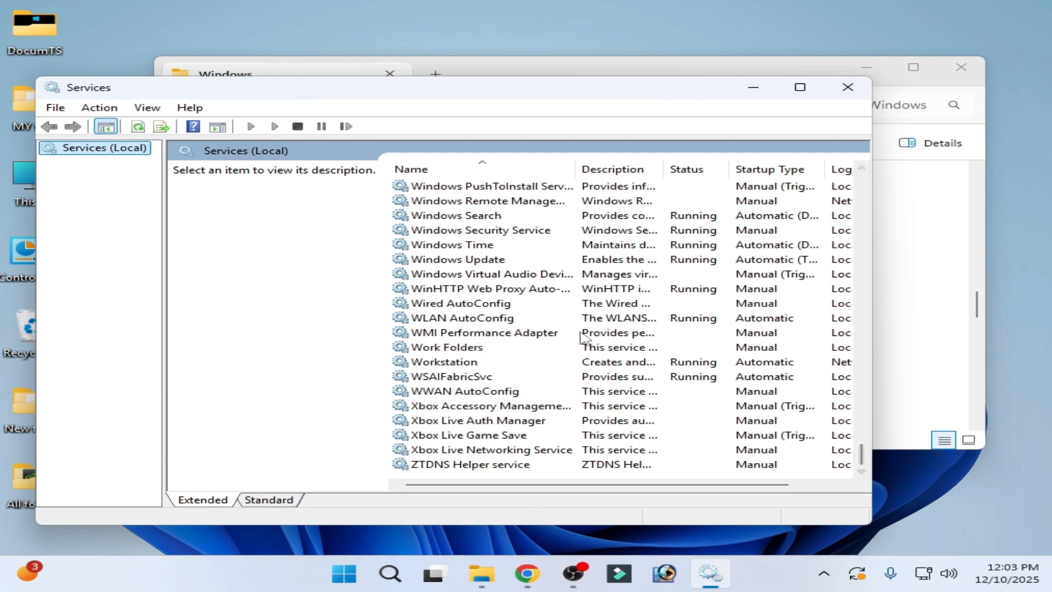
Step: Set the Windows Update service's startup type to Disabled and apply it
right_click(458, 259)
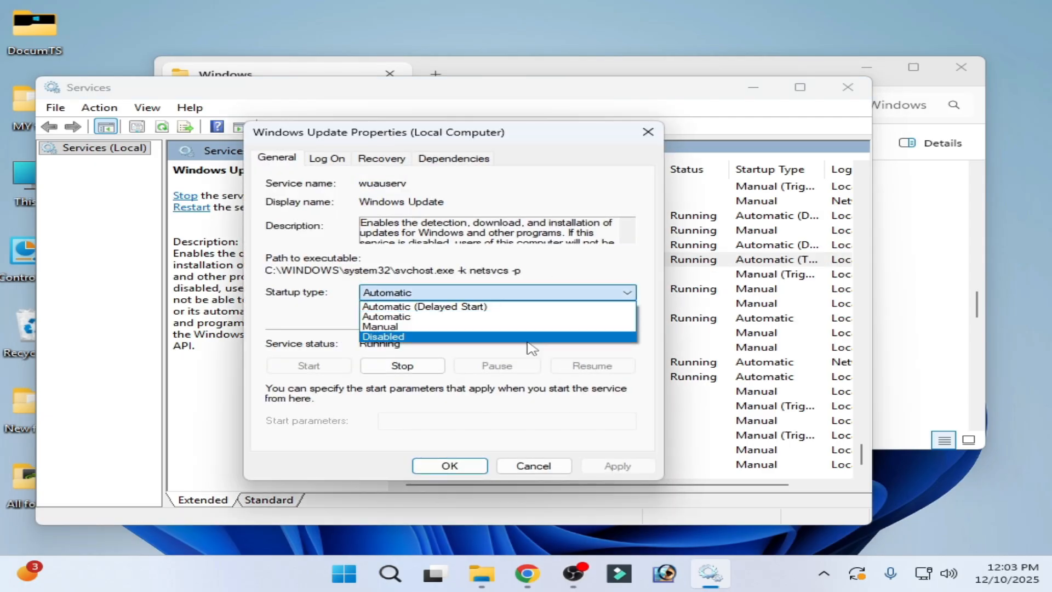
left_click(384, 337)
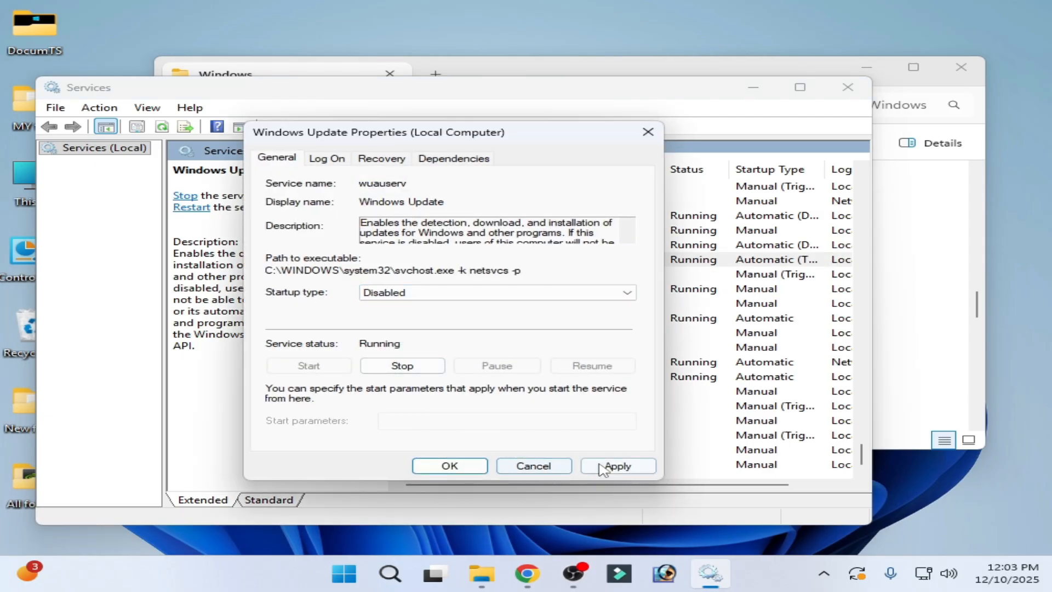
left_click(619, 466)
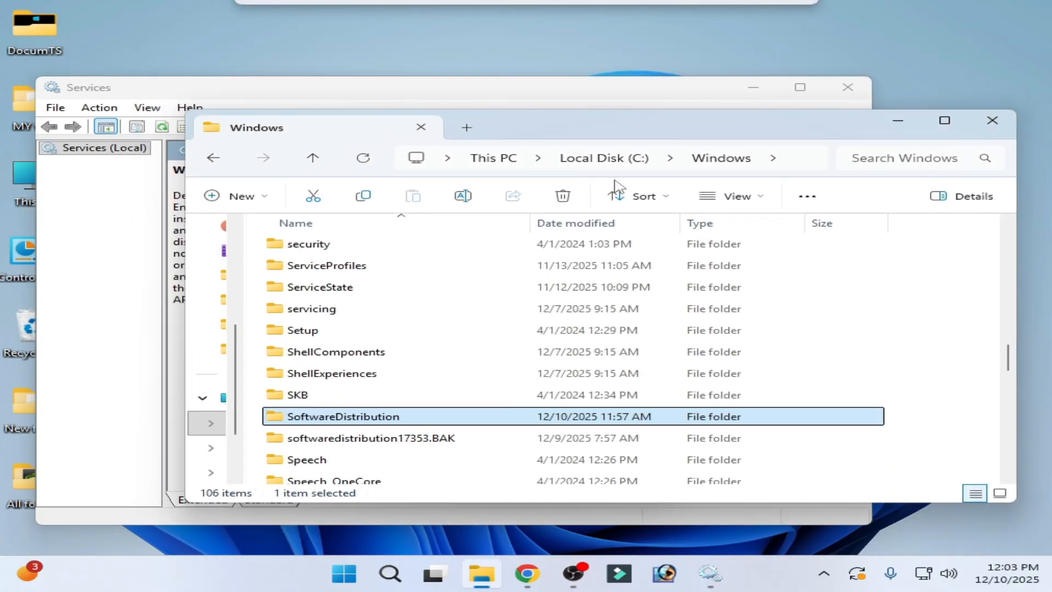
Step: Delete the SoftwareDistribution folder from C:\Windows
right_click(344, 417)
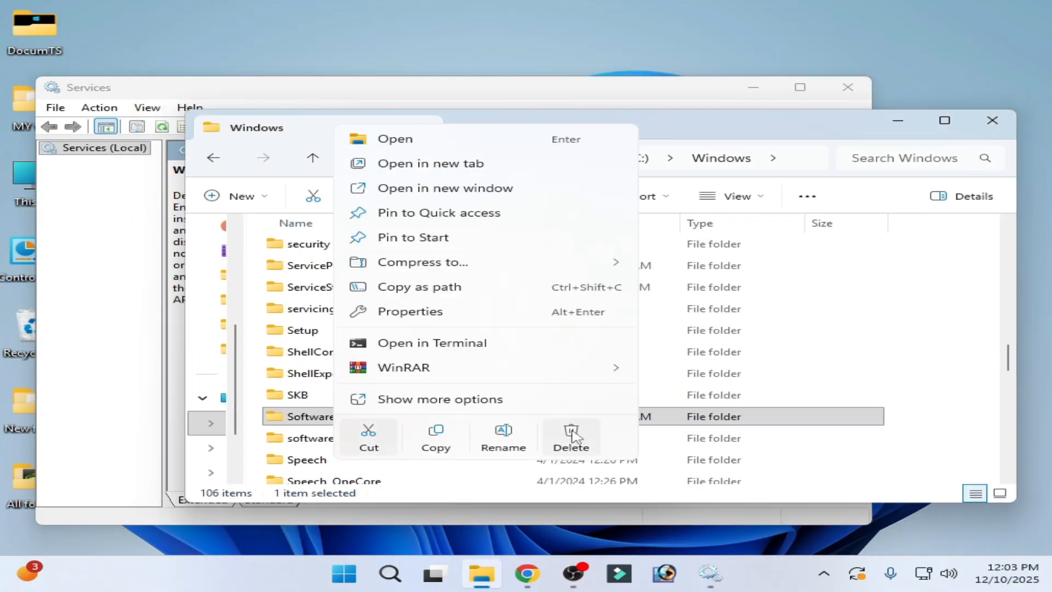
left_click(571, 434)
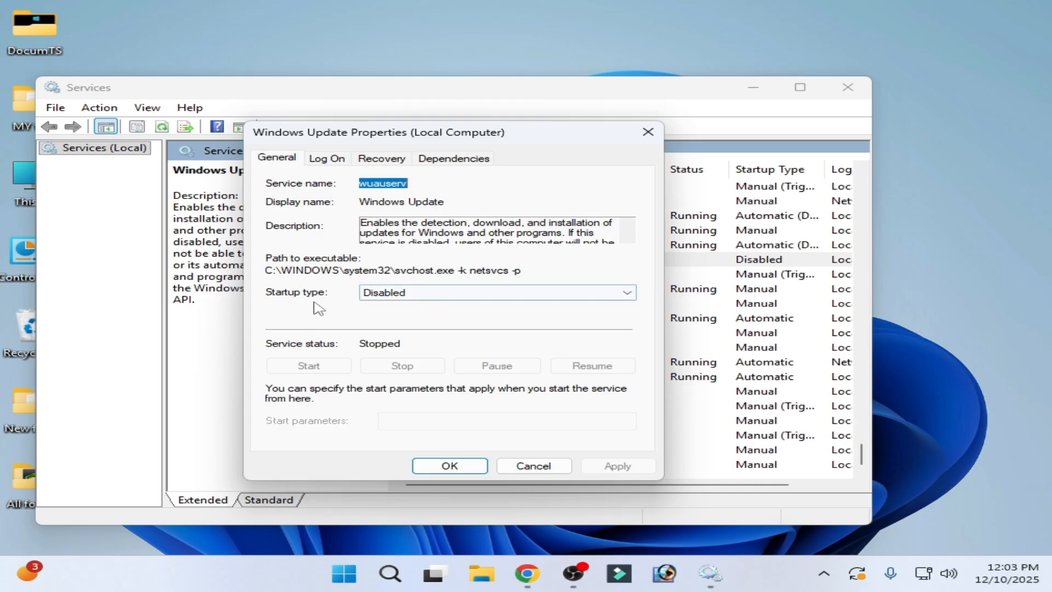
Step: Set Windows Update to Automatic startup, start it, and confirm the properties
left_click(466, 293)
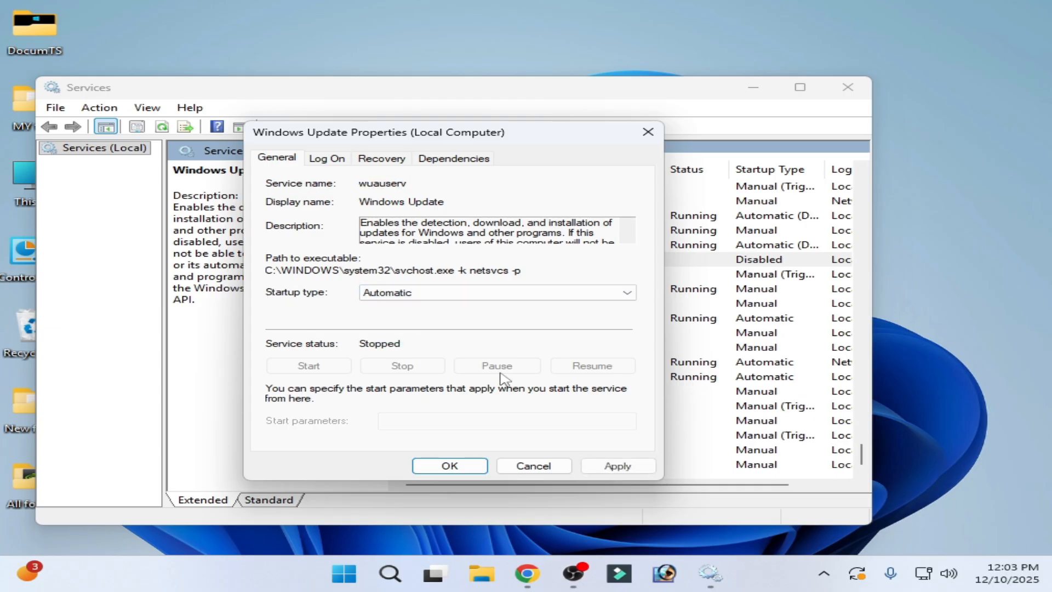
left_click(308, 366)
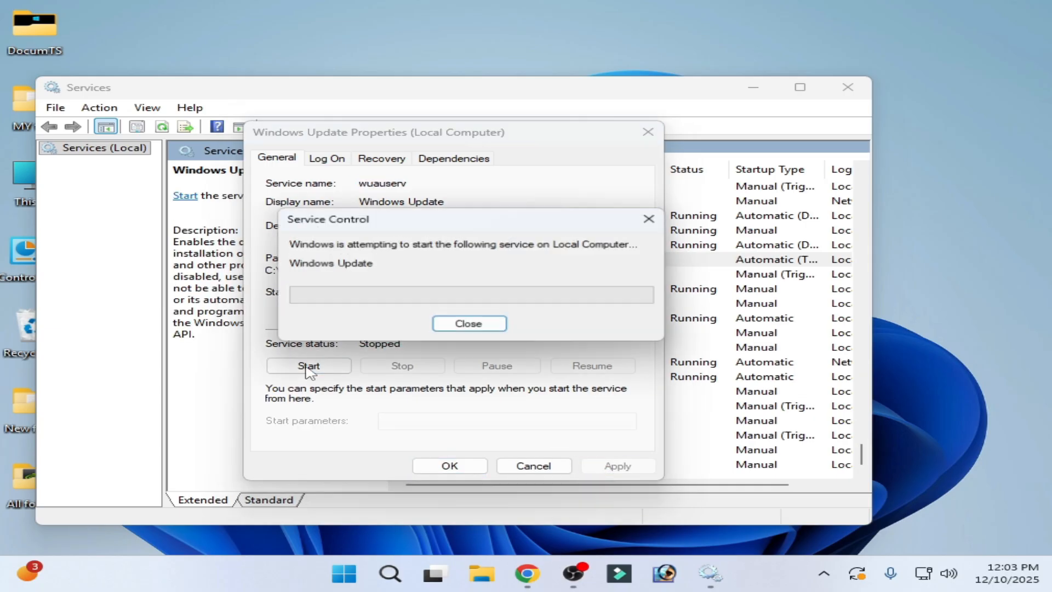
left_click(469, 324)
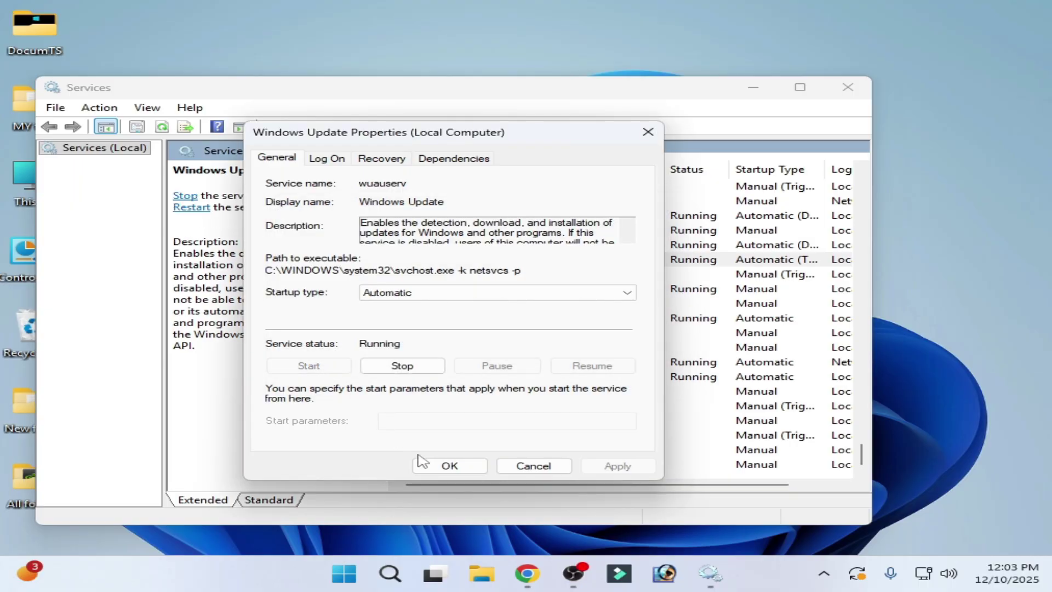
left_click(449, 466)
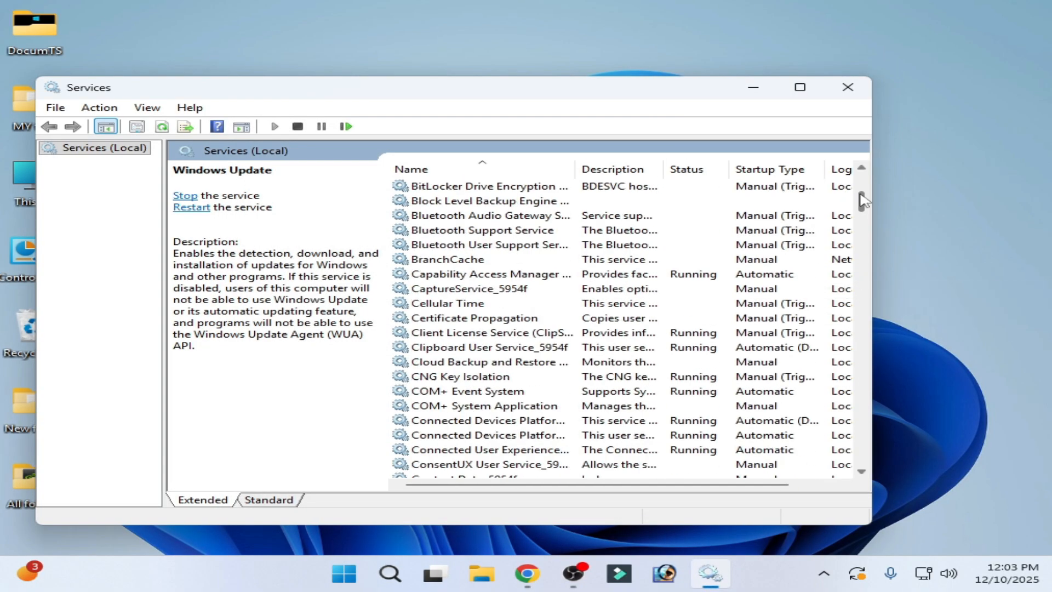
Step: Start the App Readiness service from its properties with Automatic startup
right_click(452, 230)
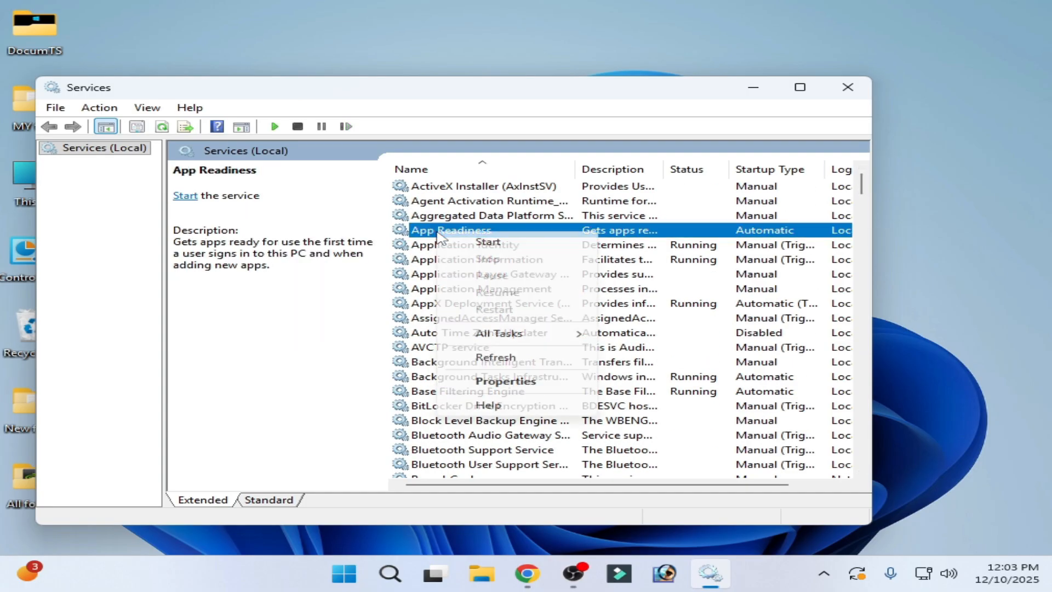
left_click(505, 382)
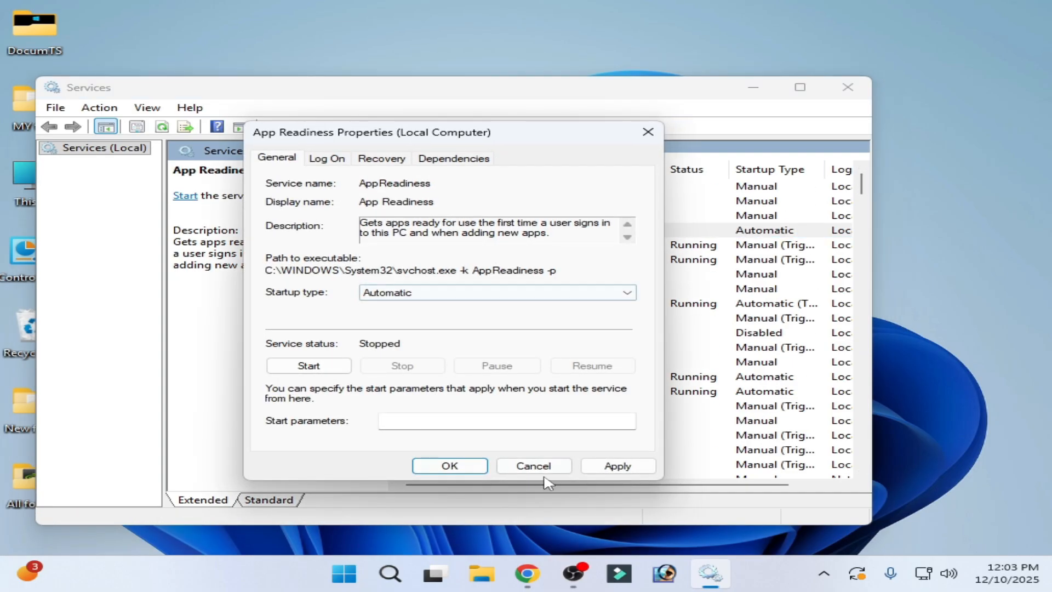
left_click(309, 366)
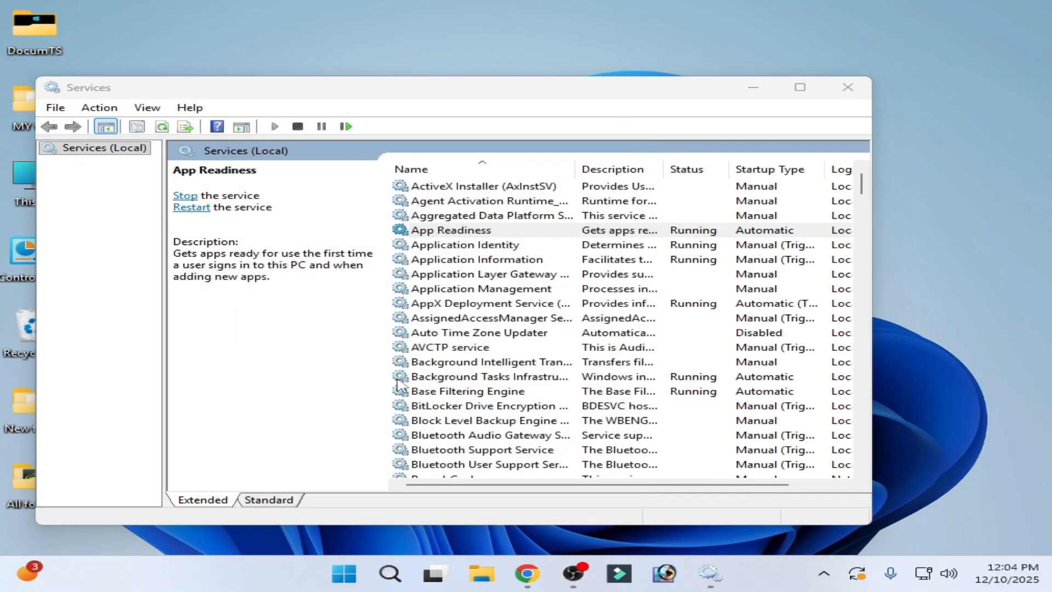
Step: Bring up the Background Intelligent Transfer Service properties
left_click(488, 361)
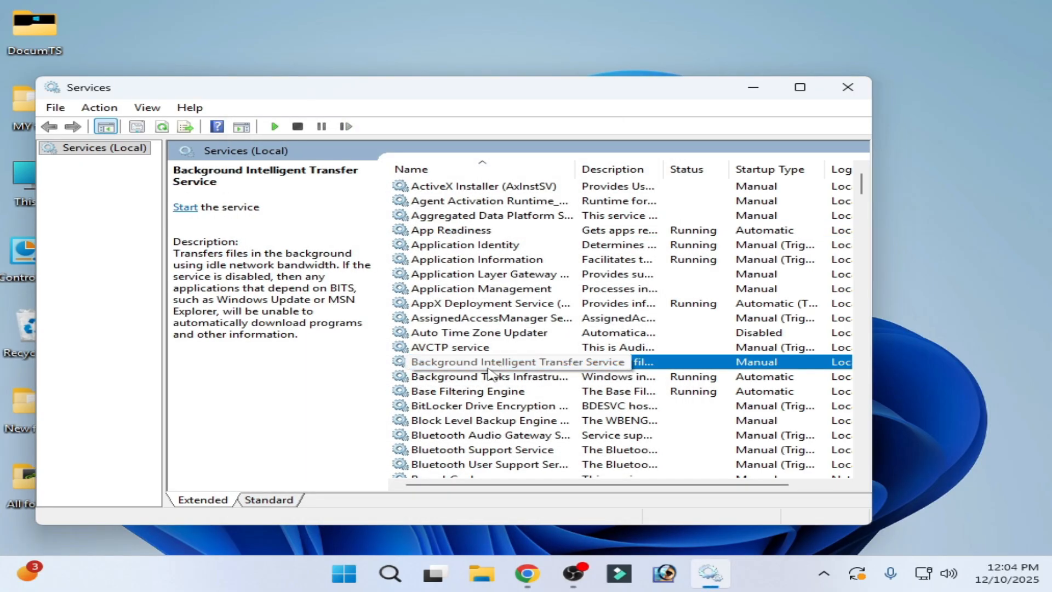
right_click(494, 362)
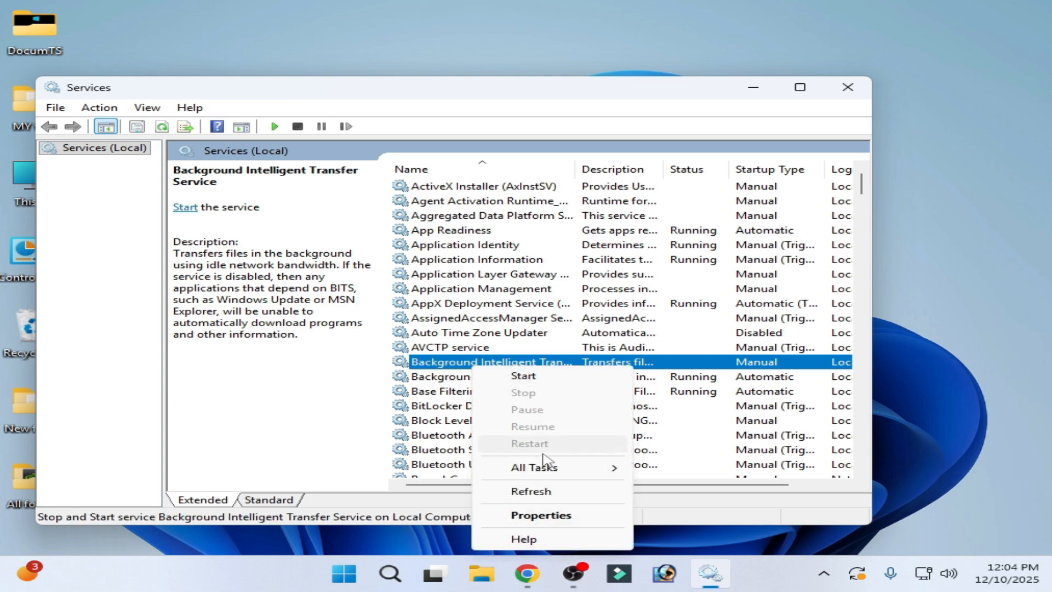
left_click(541, 515)
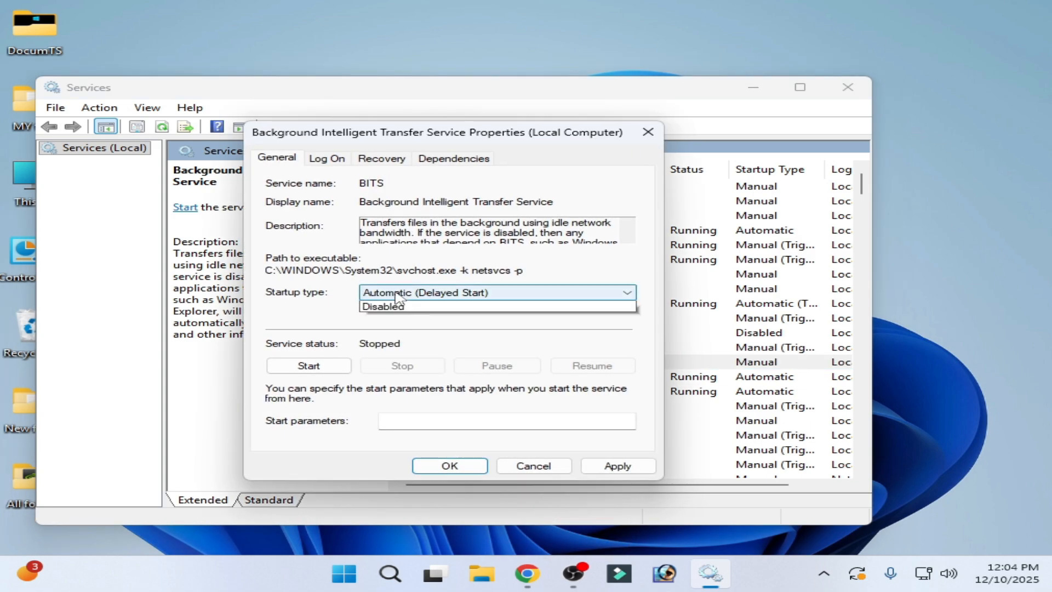
Step: Set BITS to Automatic startup, start it, and confirm the settings
left_click(423, 293)
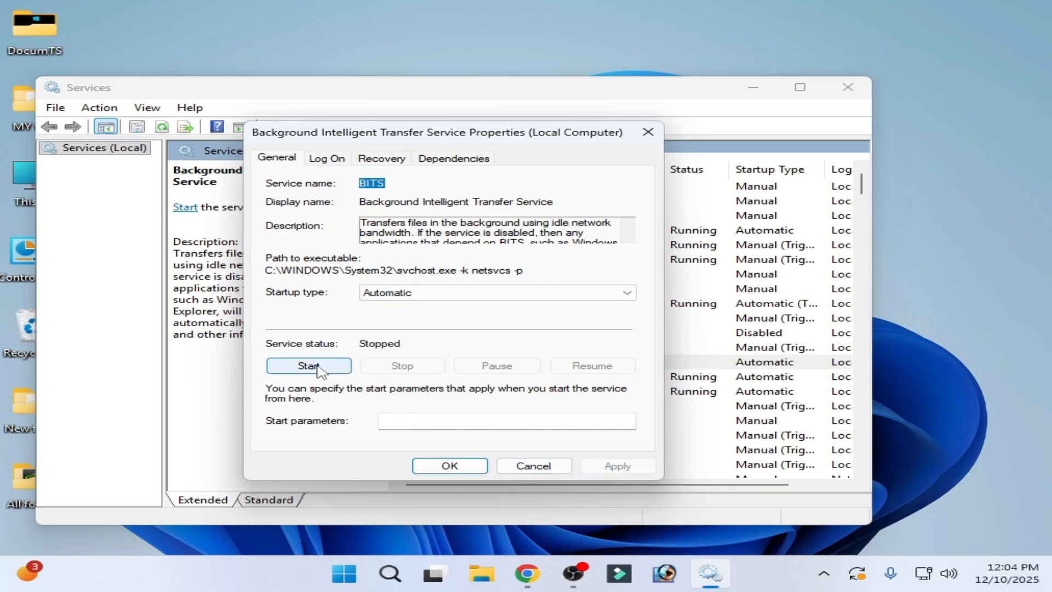
left_click(309, 366)
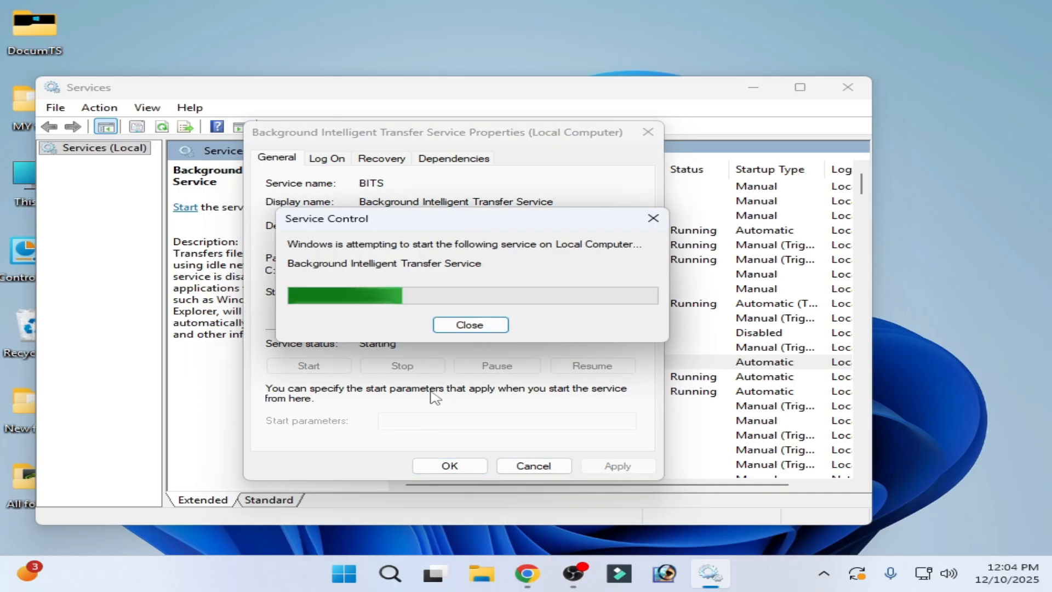
left_click(470, 324)
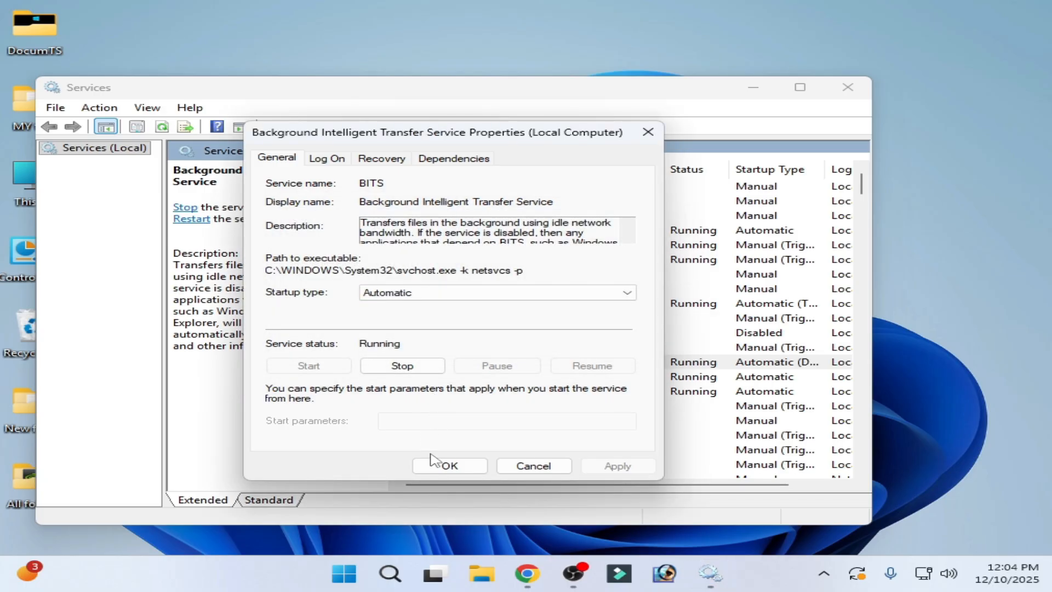
left_click(450, 464)
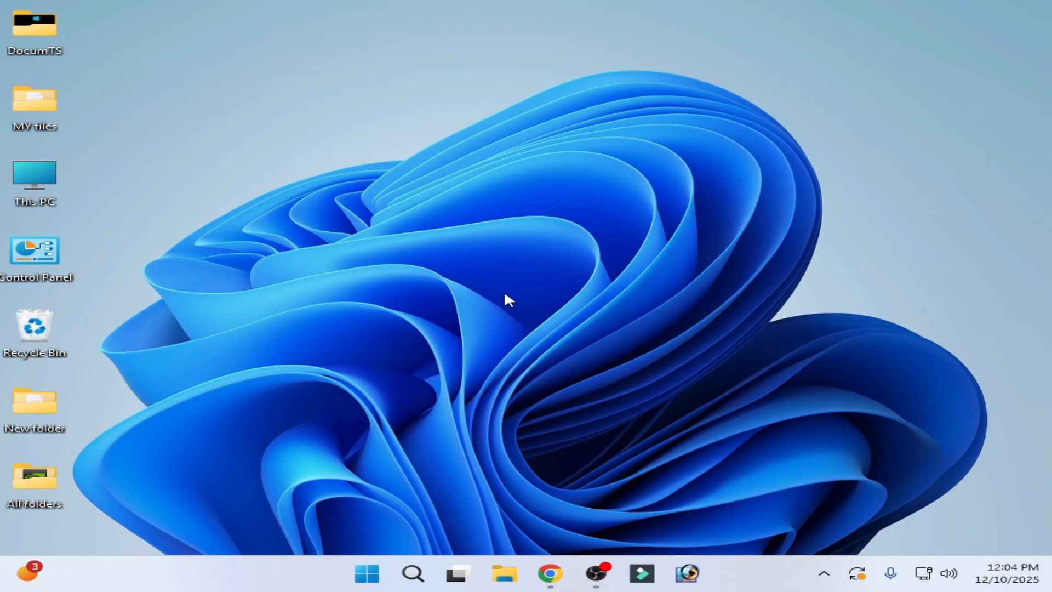
Step: Run dism /online /add-capability Media.MediaFeaturePack from an administrator Command Prompt found via search
left_click(415, 572)
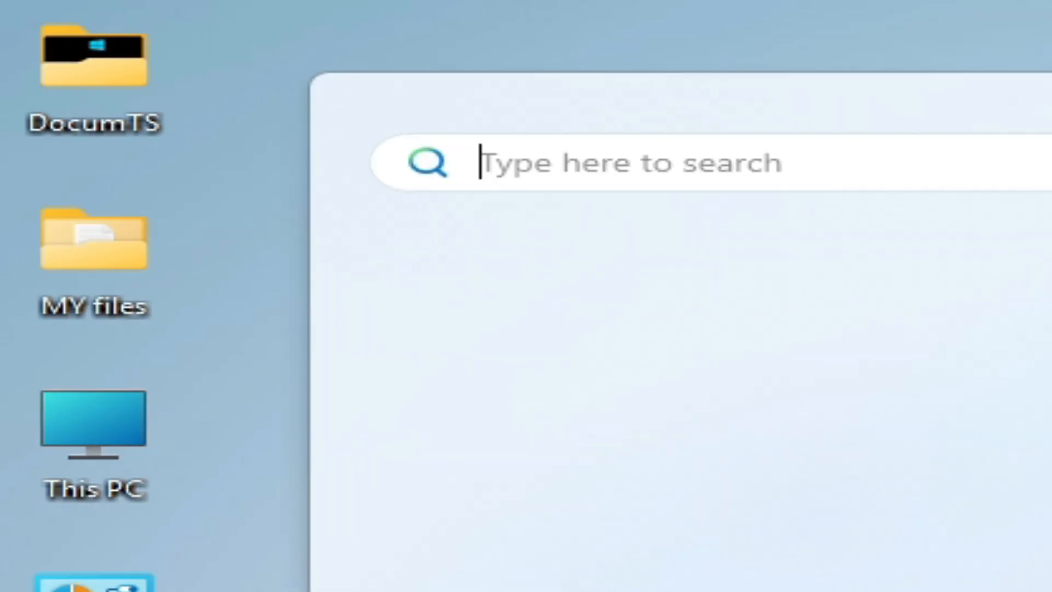
type("cmd")
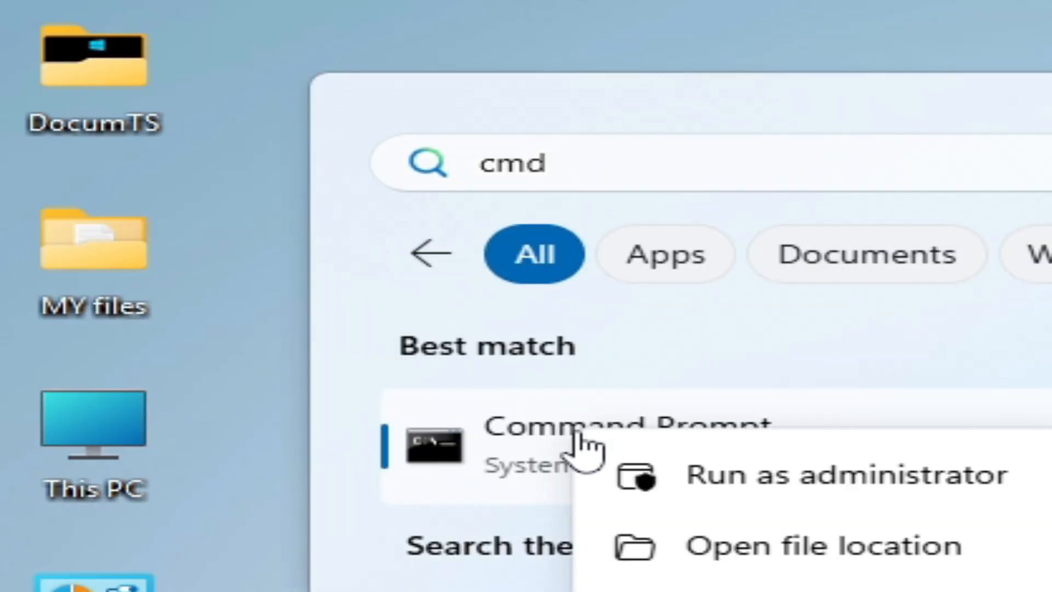
left_click(844, 478)
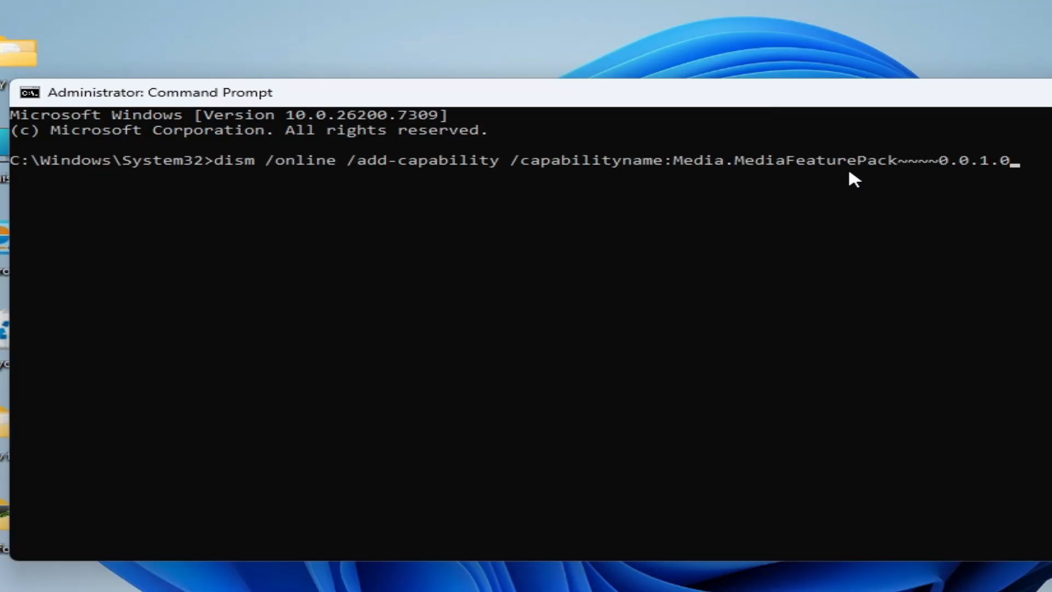
mouse_move(624, 189)
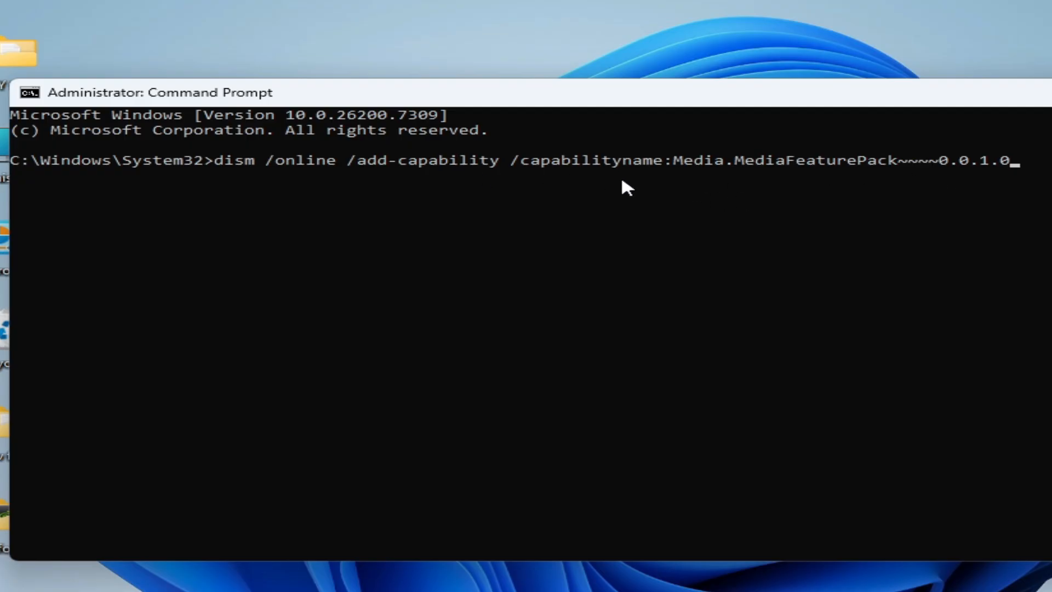
mouse_move(866, 178)
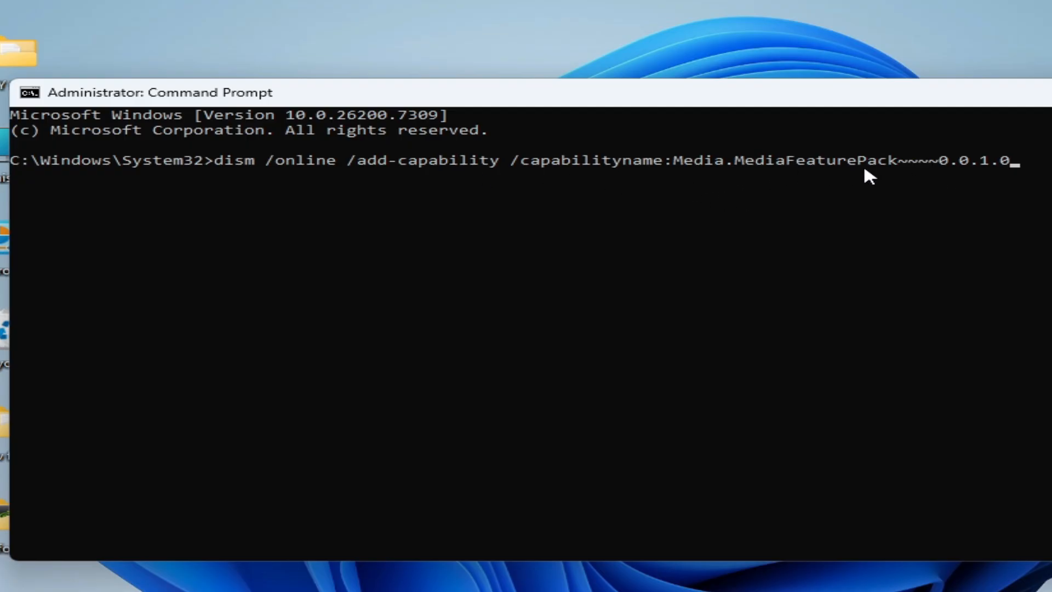
mouse_move(993, 228)
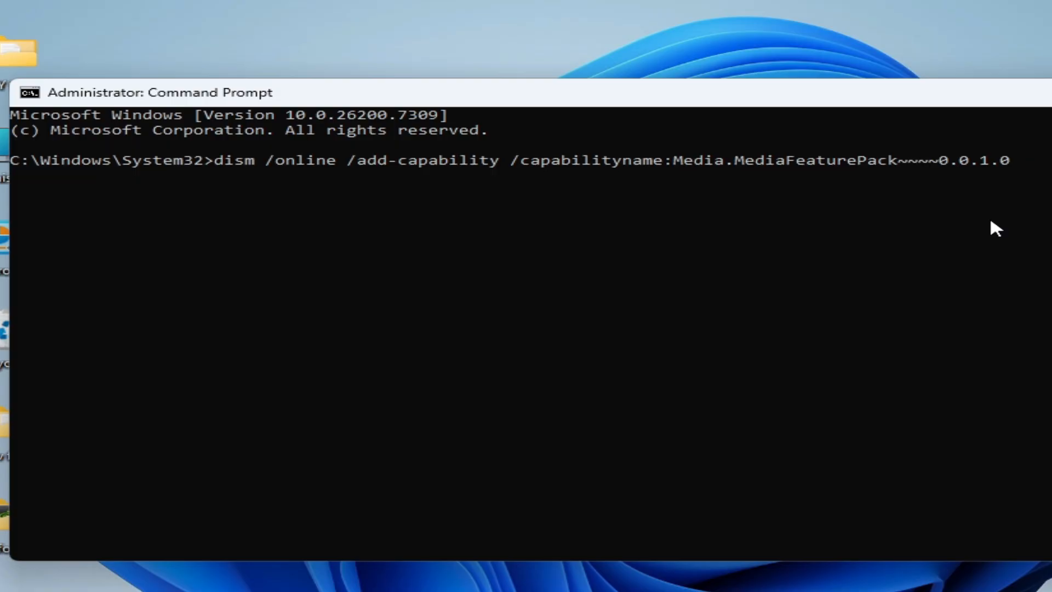
key("Enter")
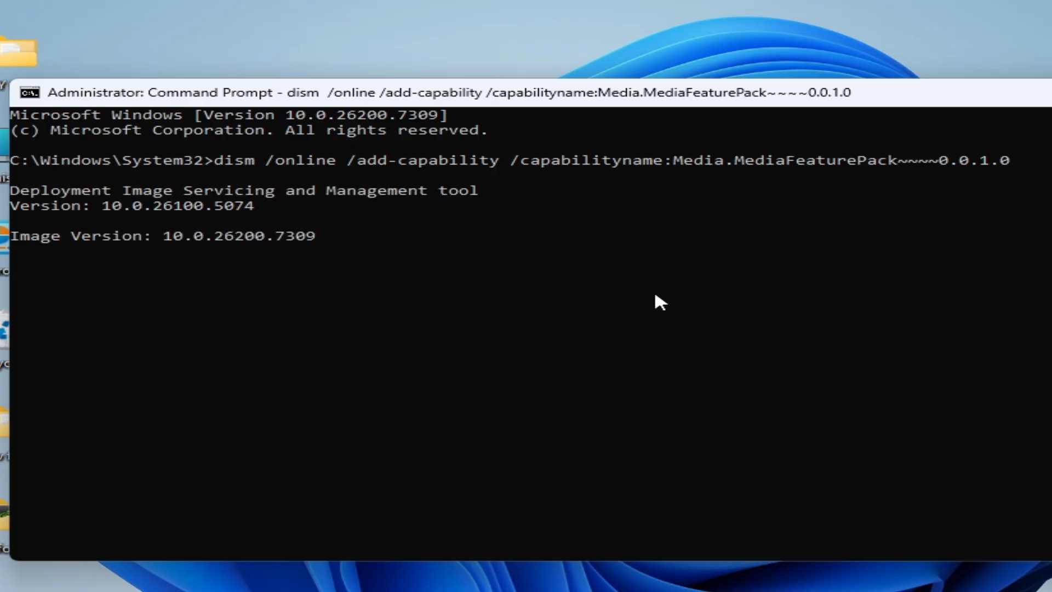
mouse_move(461, 295)
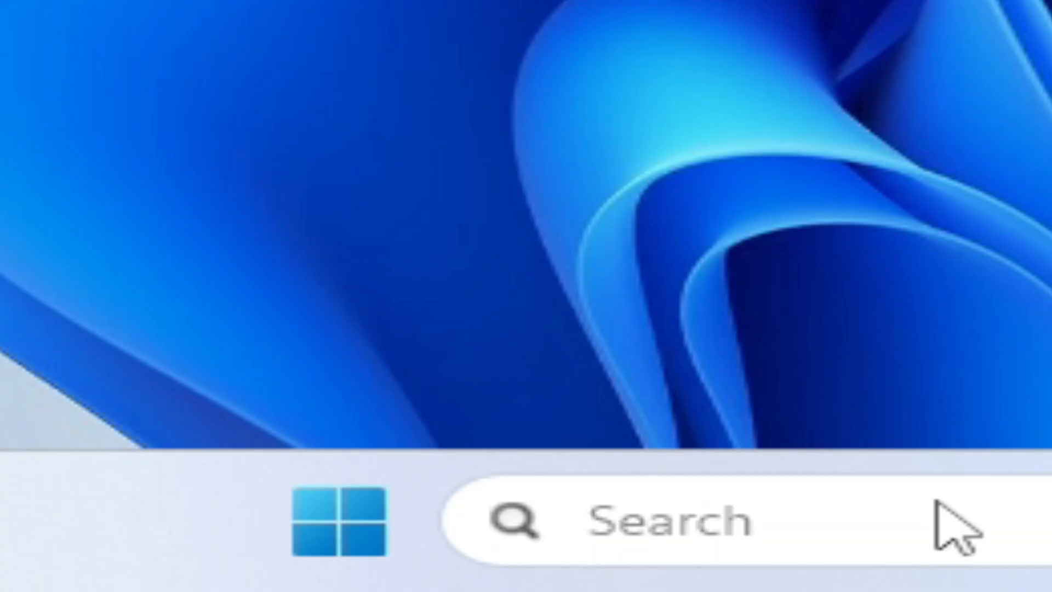
Step: Schedule chkdsk /f /r for the next restart from an administrator Command Prompt, answering Y
type("cmd")
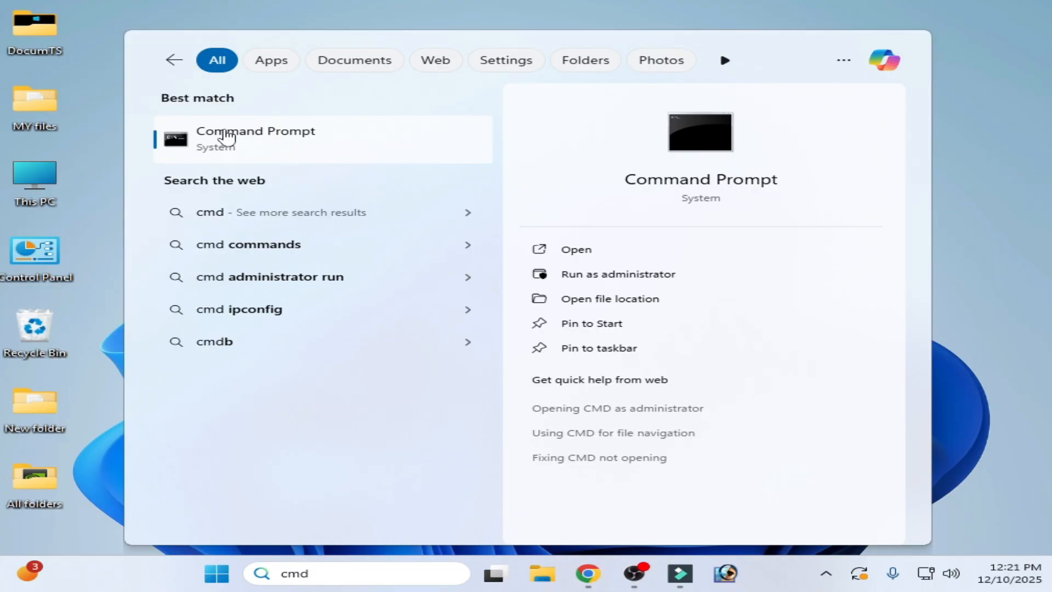
right_click(232, 137)
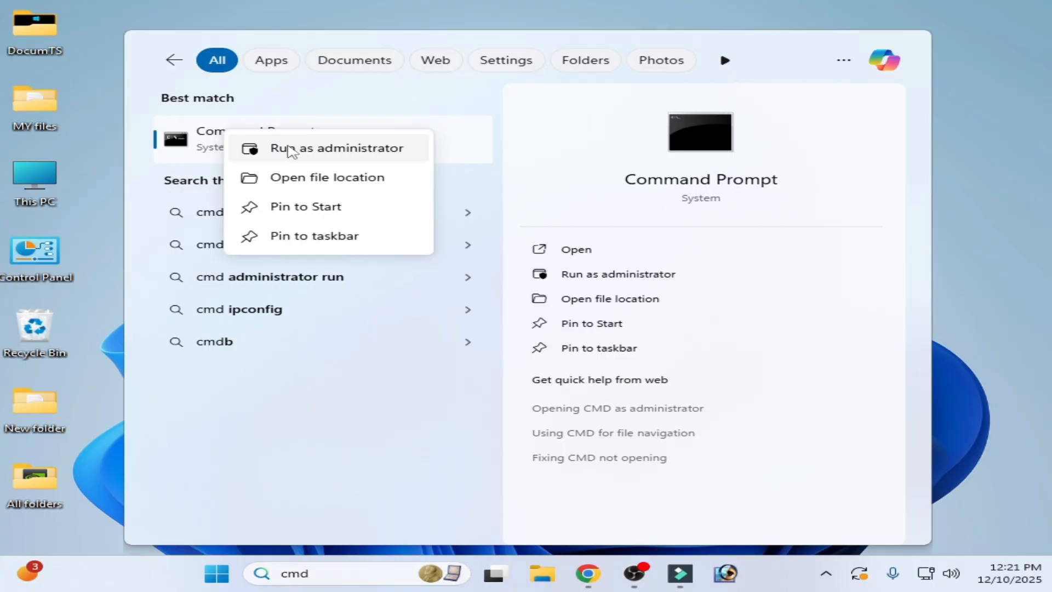
left_click(320, 148)
type("chkdsk /f /r")
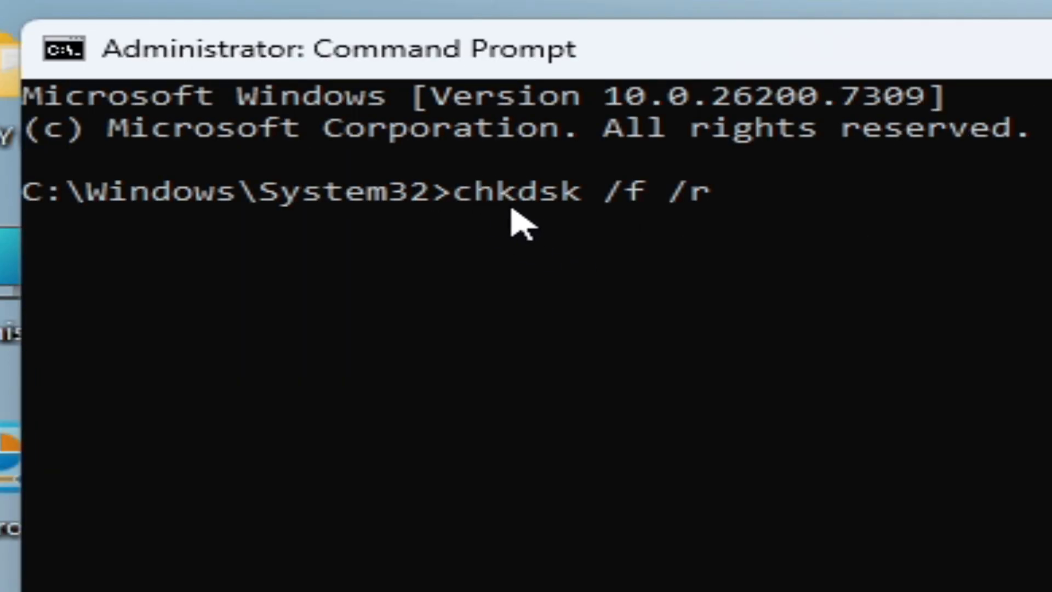
mouse_move(601, 228)
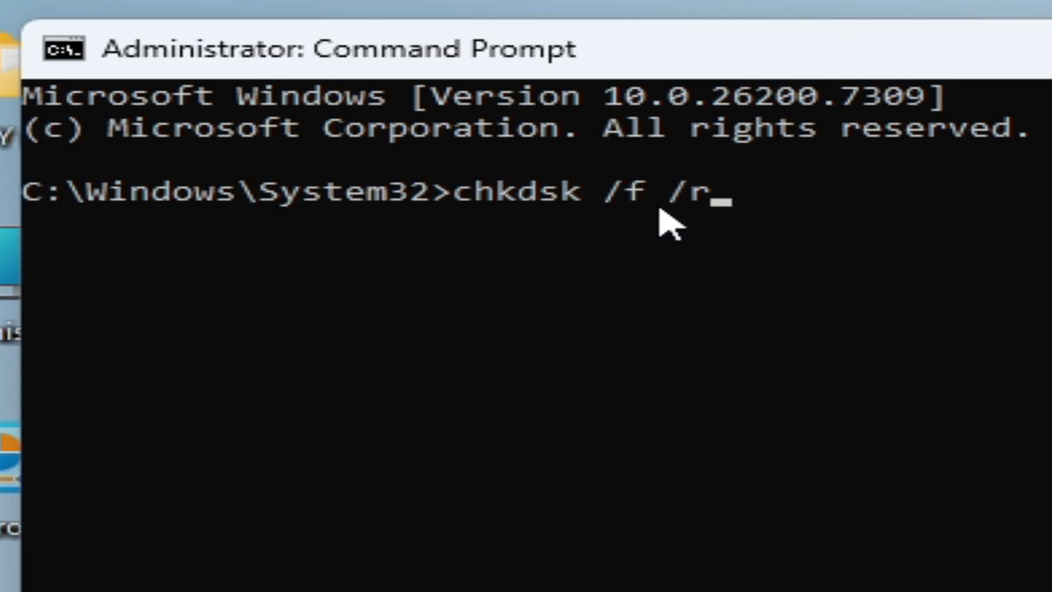
mouse_move(776, 227)
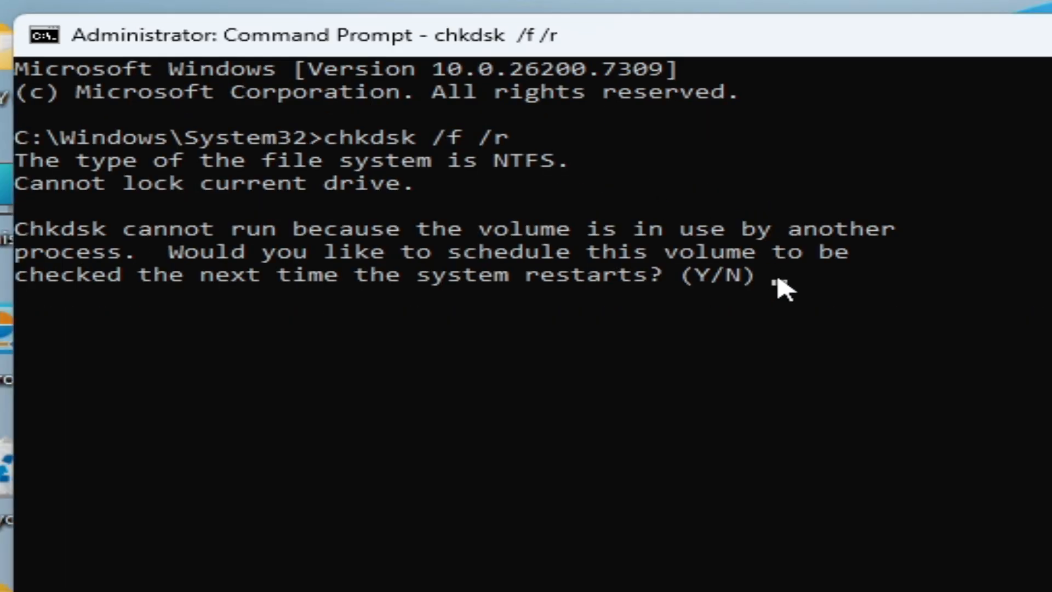
type("y")
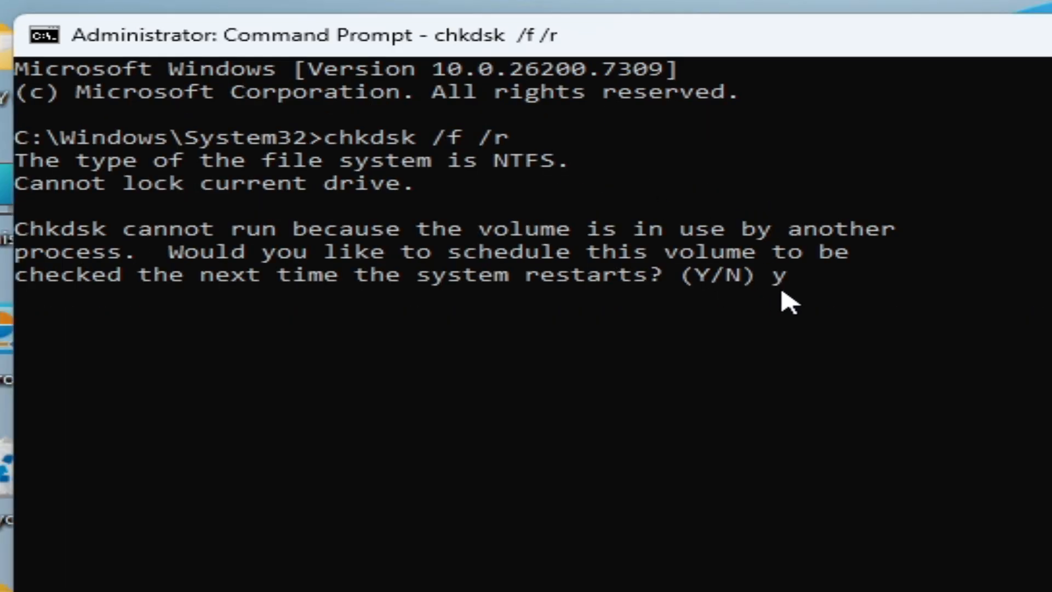
mouse_move(830, 309)
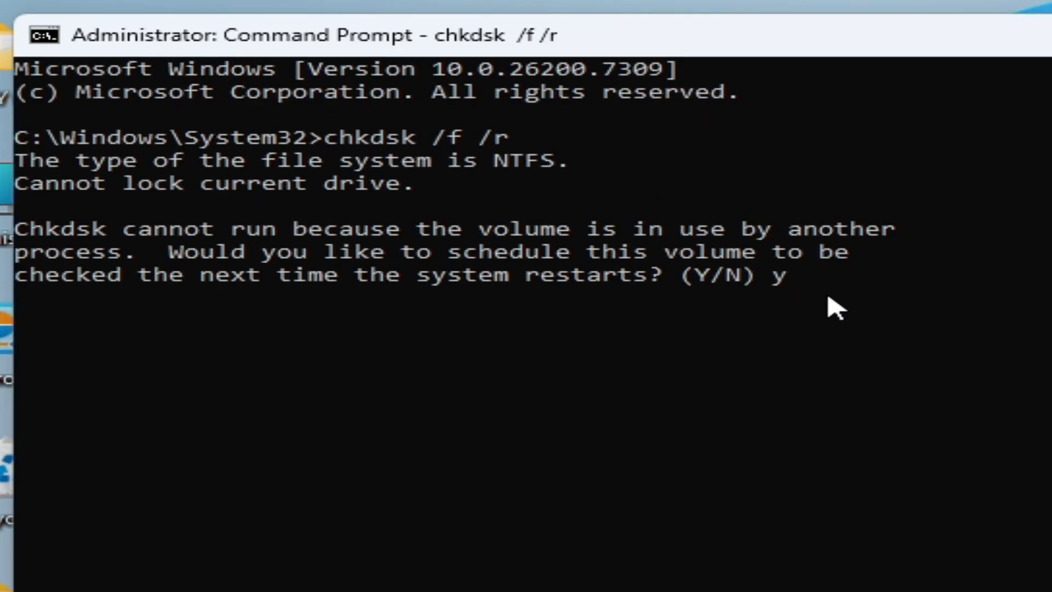
key("enter")
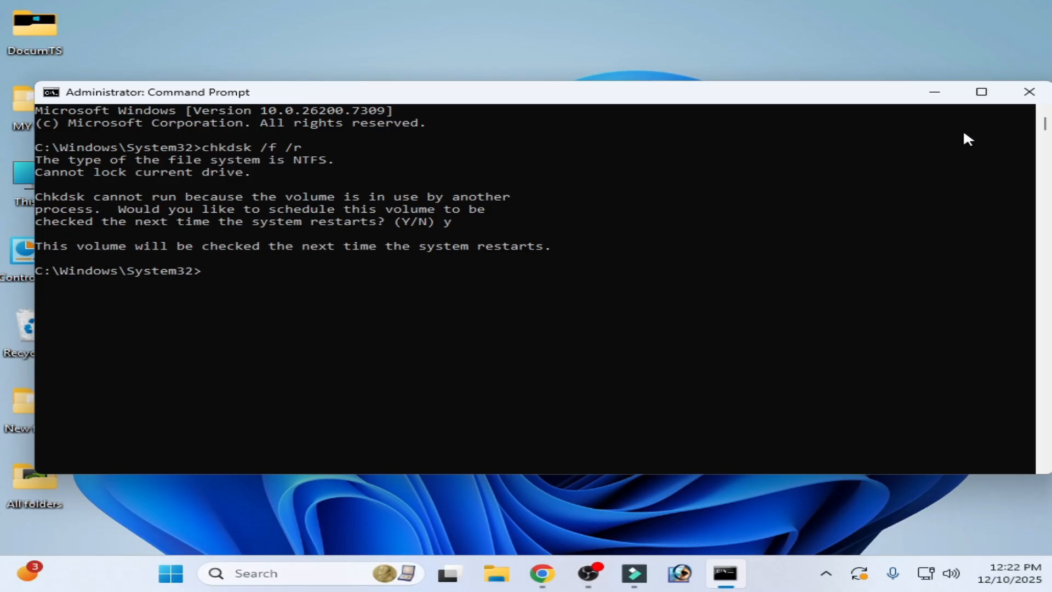
Step: Restart the PC from the Start menu power options
left_click(1029, 92)
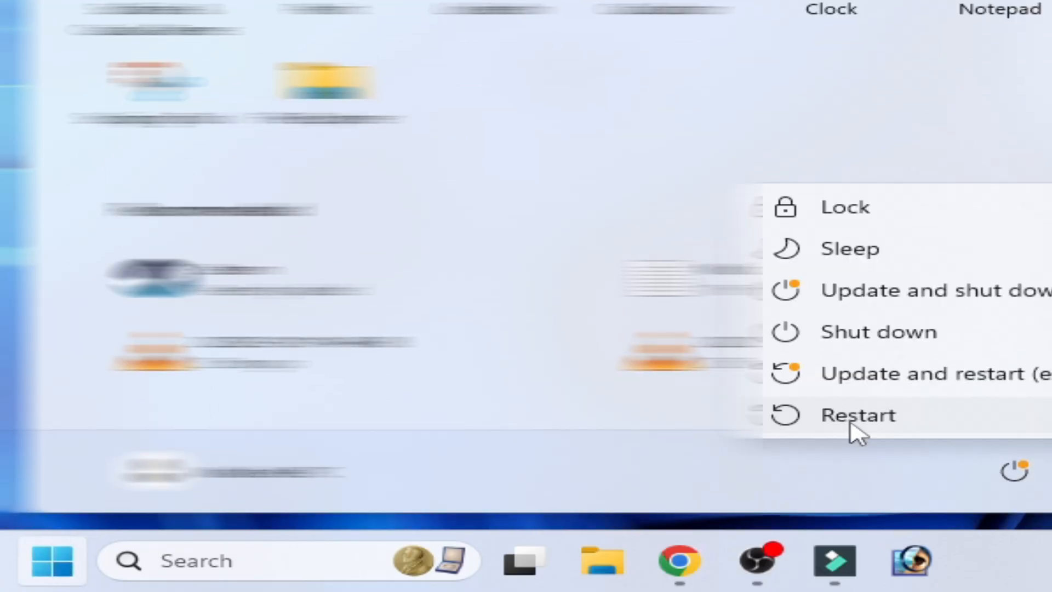
left_click(858, 415)
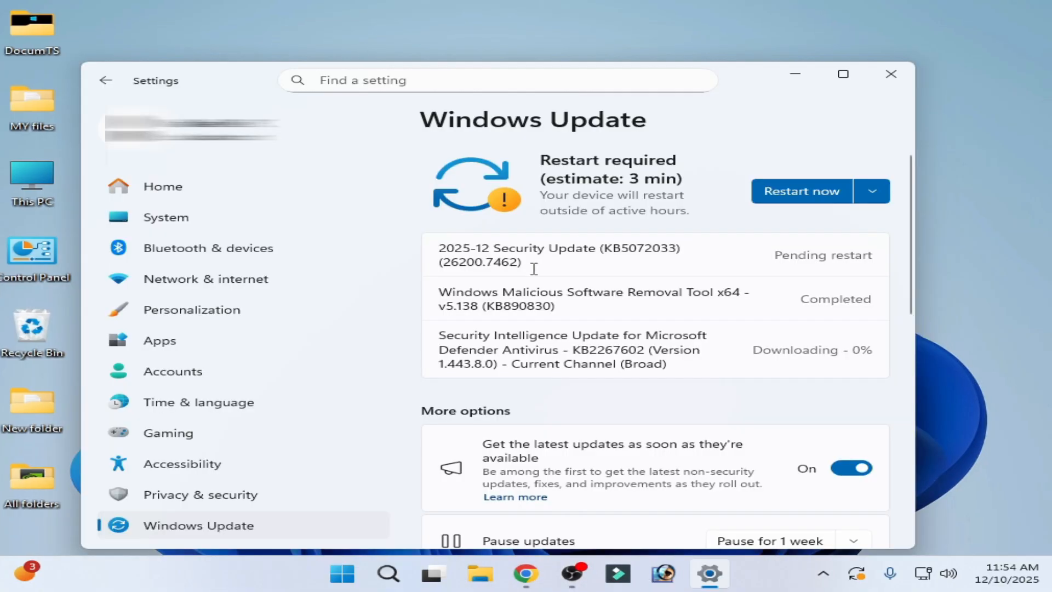
mouse_move(647, 257)
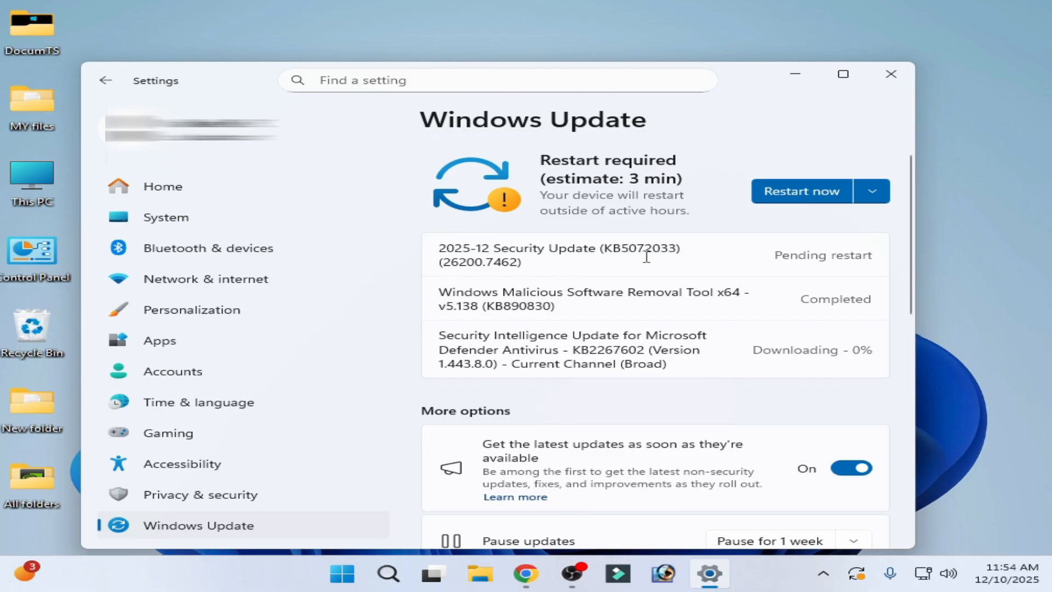
mouse_move(744, 279)
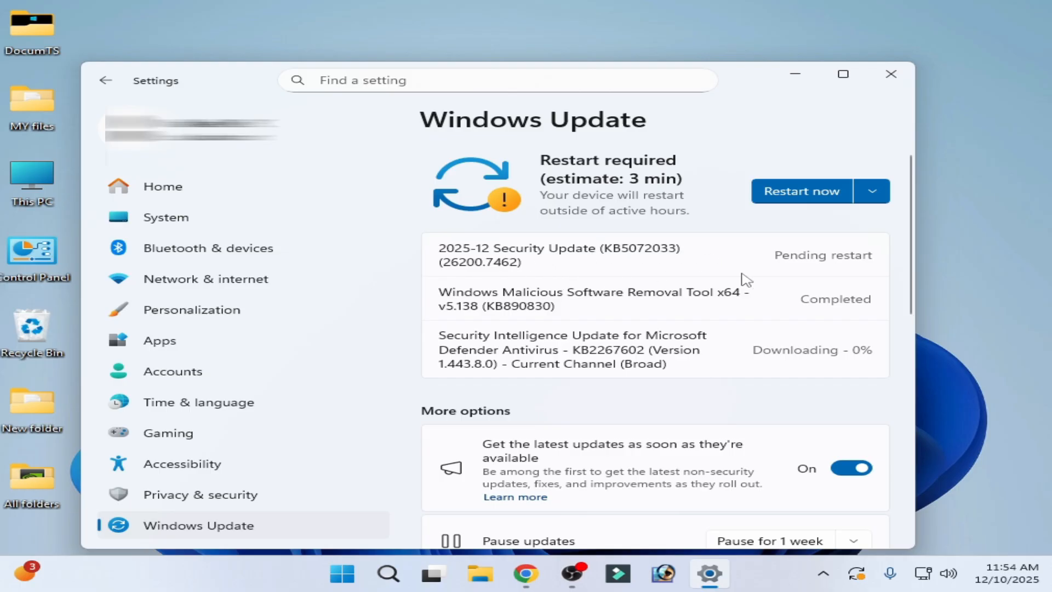
mouse_move(667, 279)
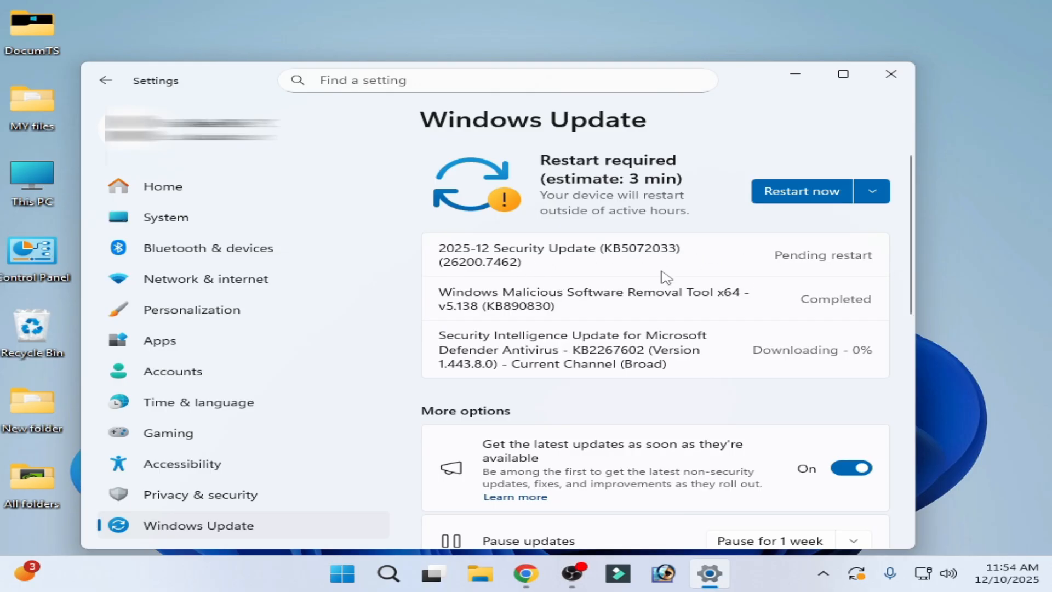